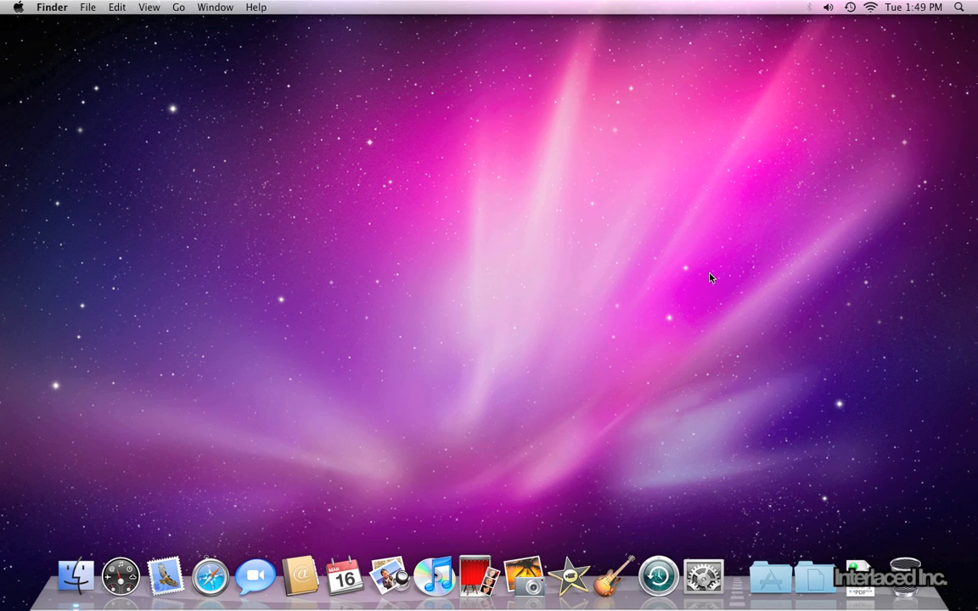
mouse_move(452, 213)
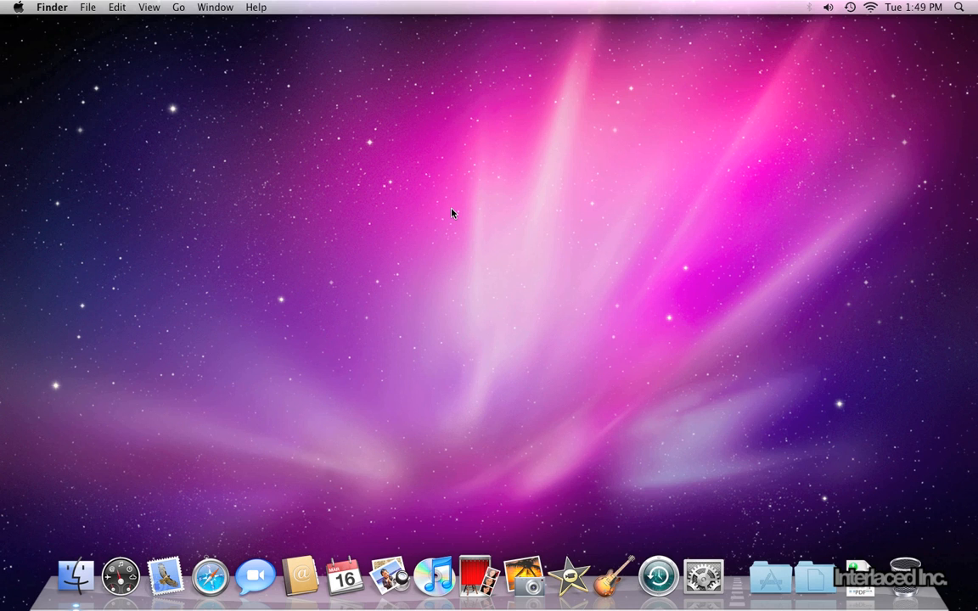
mouse_move(53, 24)
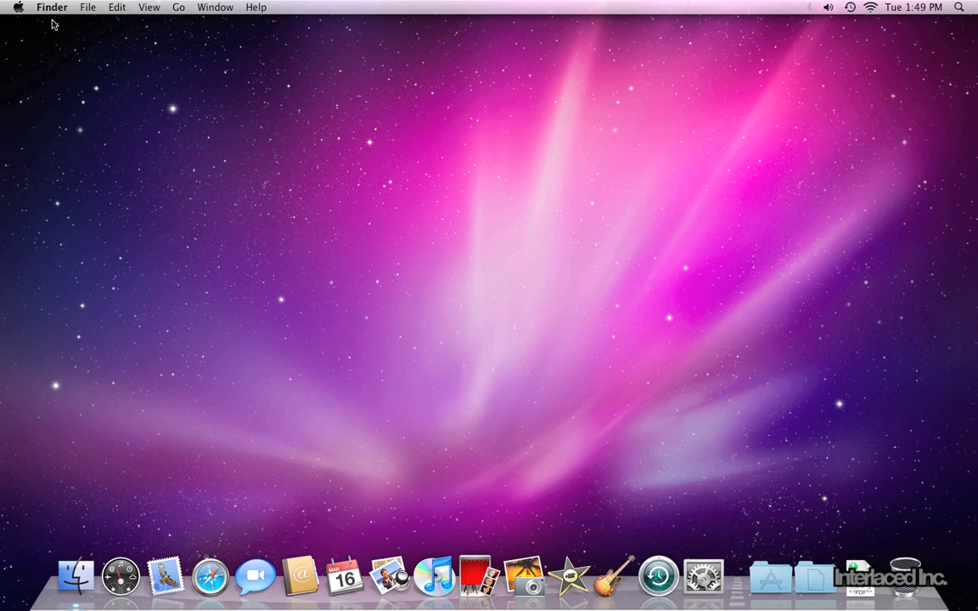
mouse_move(312, 8)
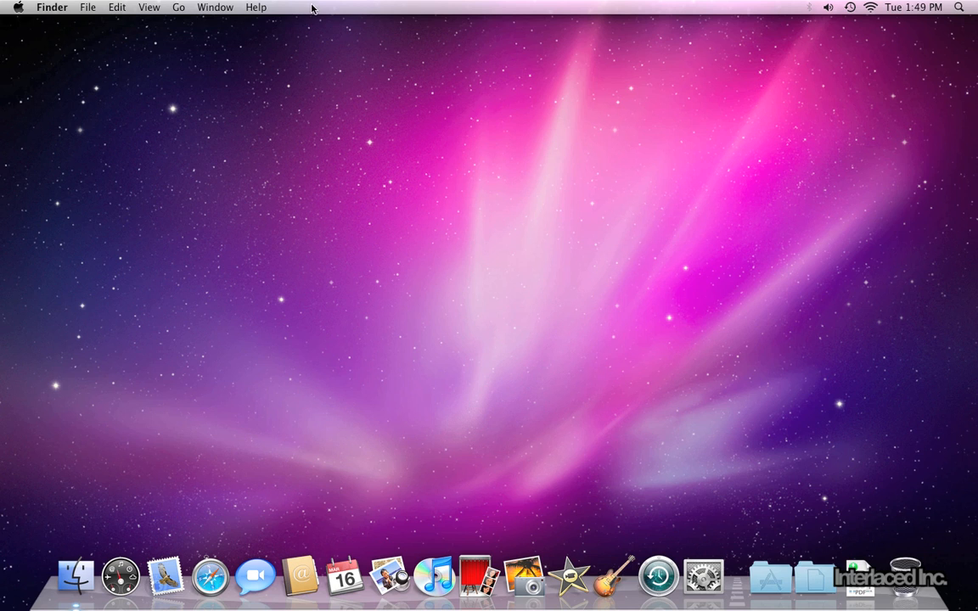
mouse_move(962, 6)
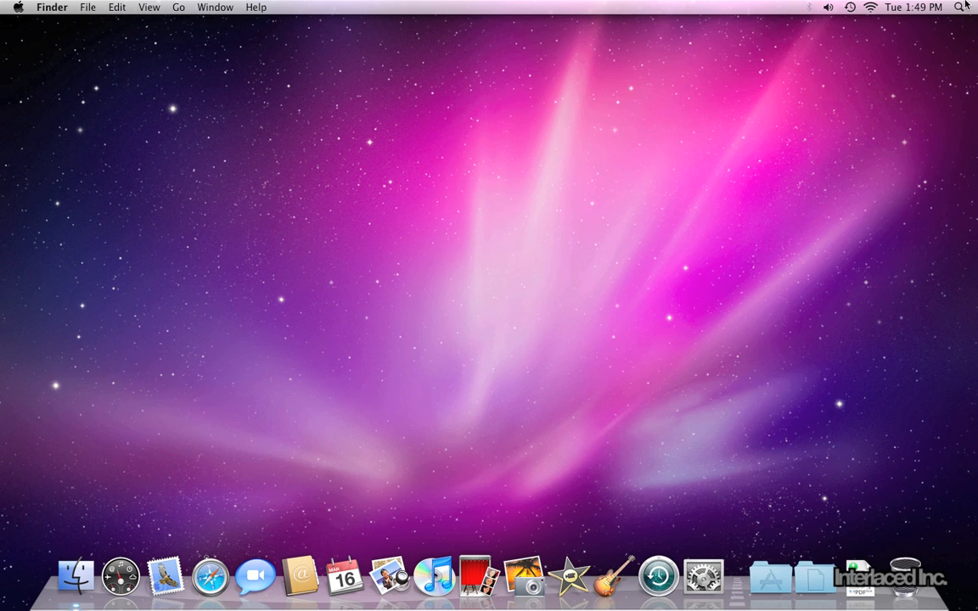
mouse_move(898, 121)
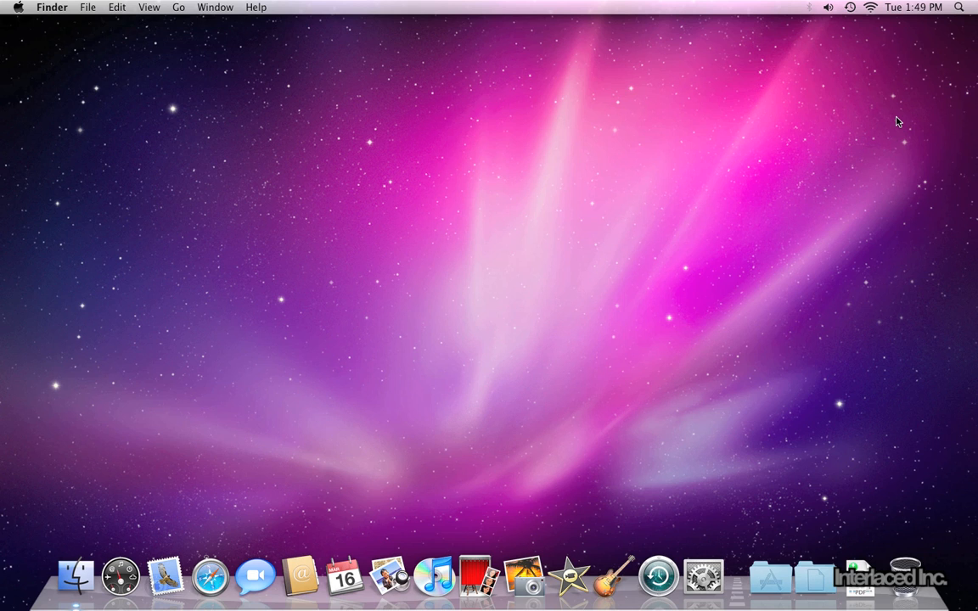
mouse_move(536, 127)
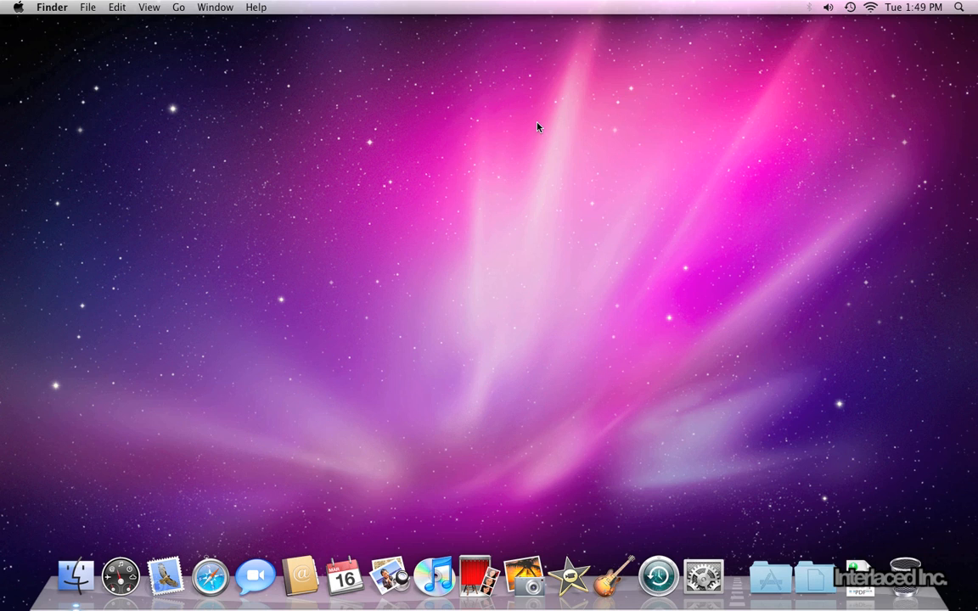
mouse_move(20, 12)
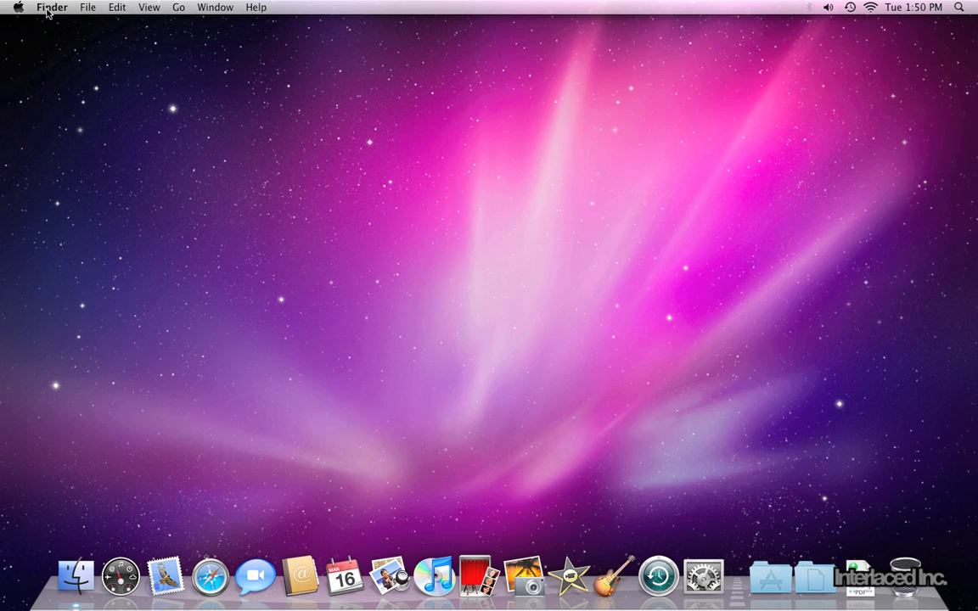
Step: Browse Finder's View and Edit menus, then show the Apple menu's system-wide commands
left_click(149, 7)
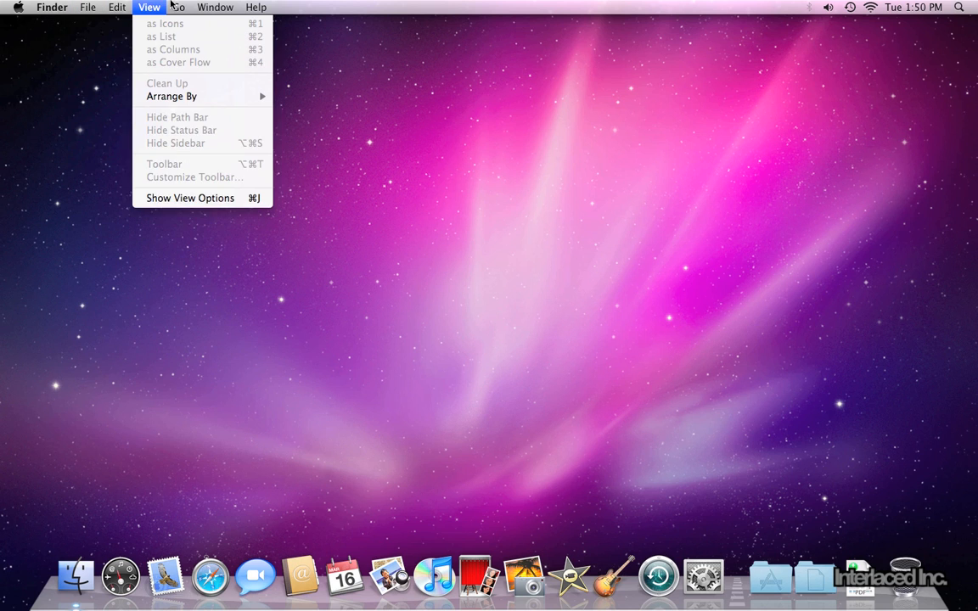
left_click(117, 7)
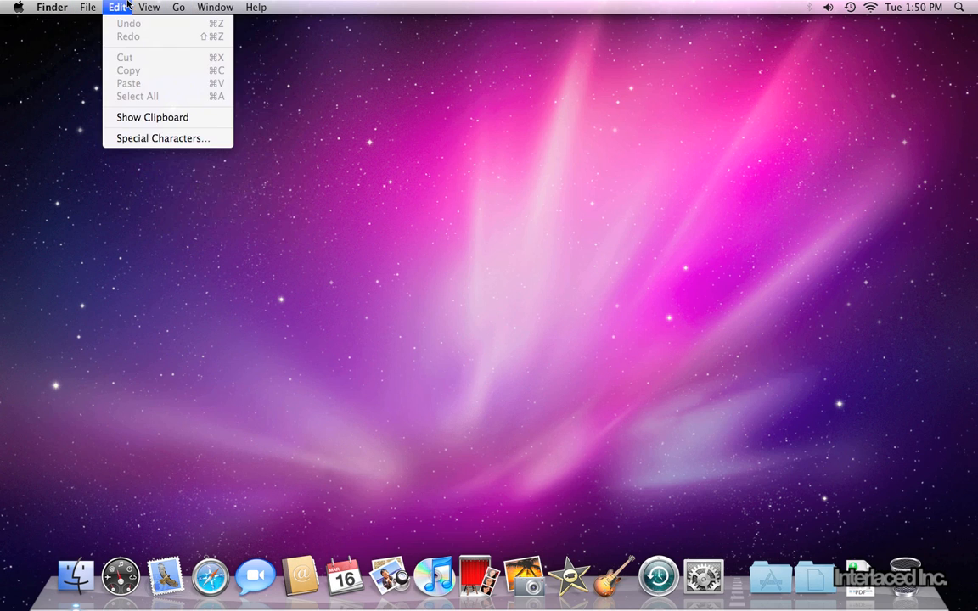
left_click(19, 7)
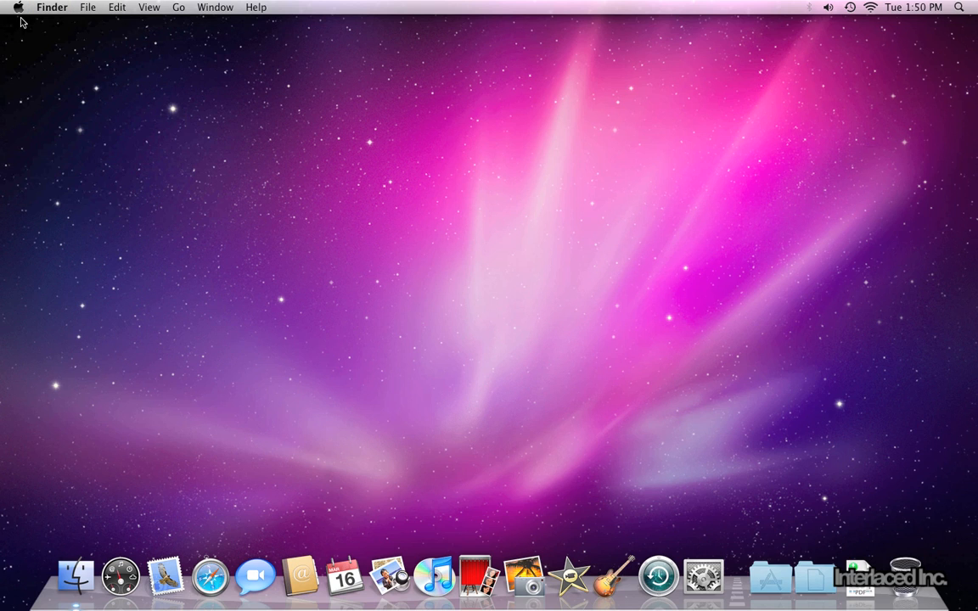
left_click(17, 7)
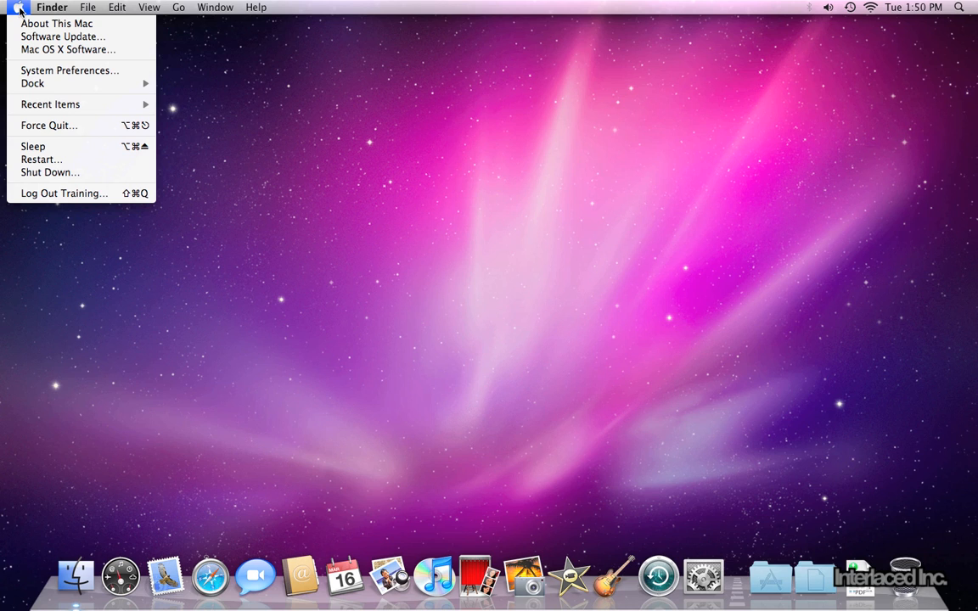
mouse_move(21, 15)
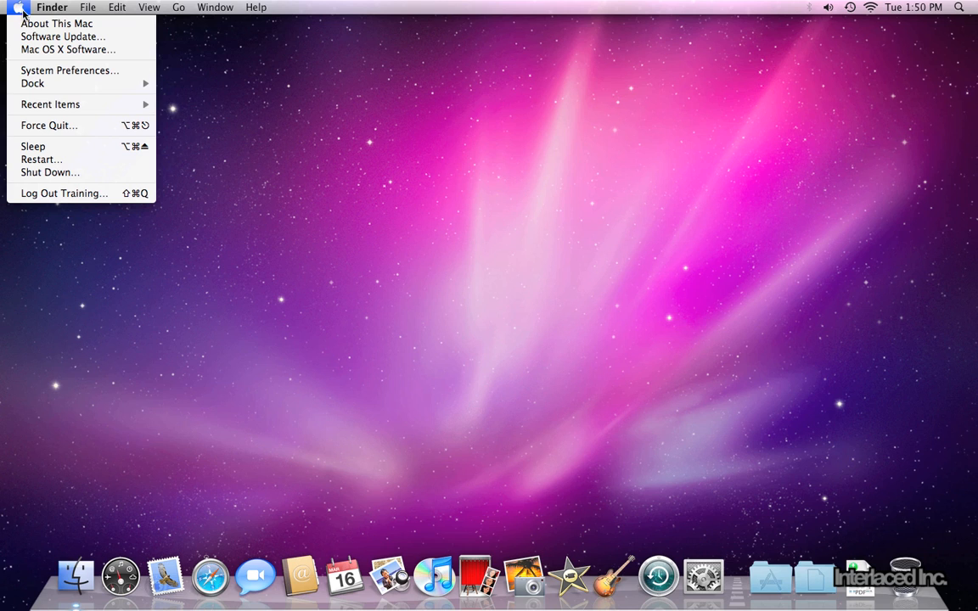
mouse_move(25, 15)
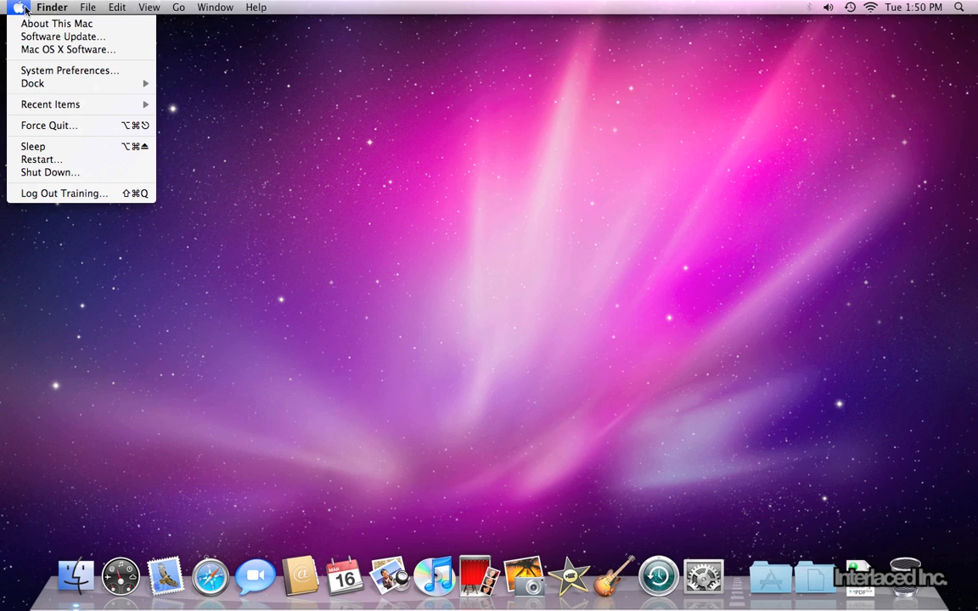
mouse_move(62, 37)
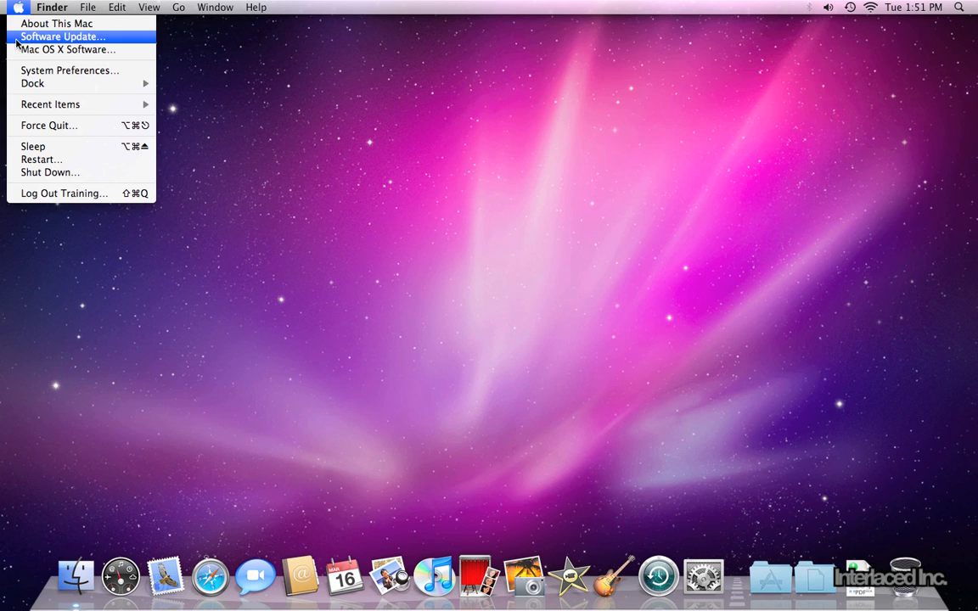
mouse_move(69, 69)
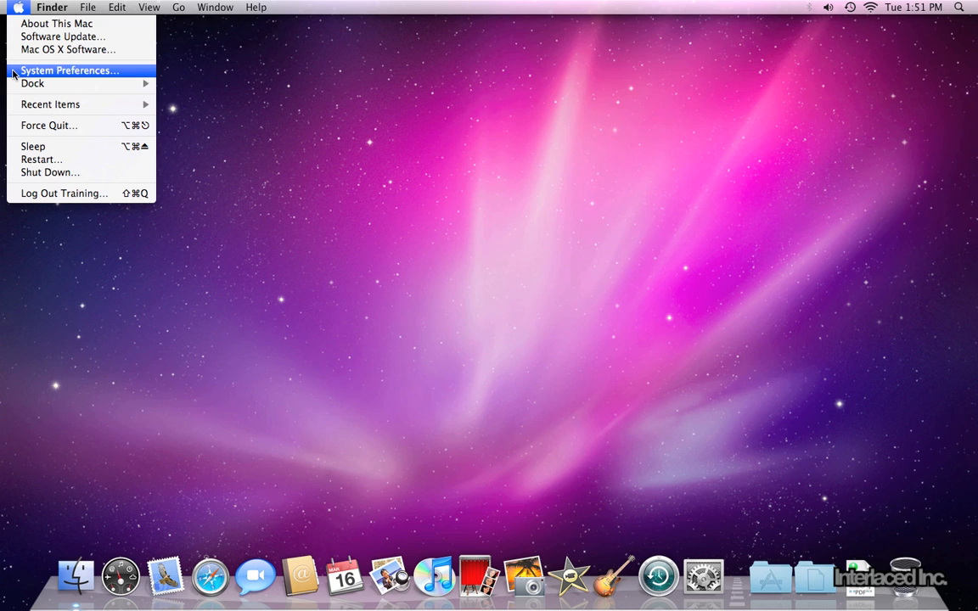
Step: Launch System Preferences from the Apple menu and focus its search field
left_click(69, 70)
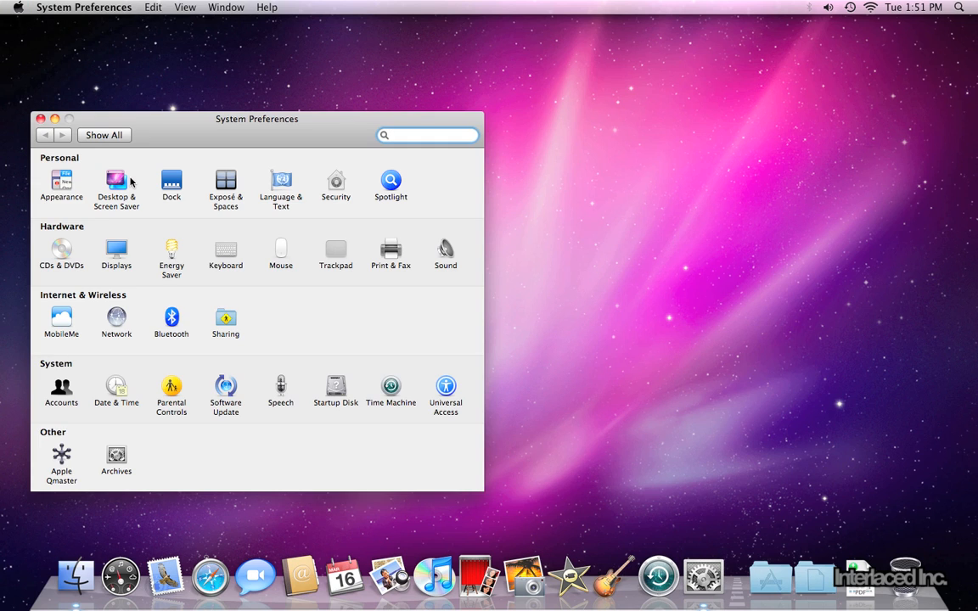
mouse_move(148, 186)
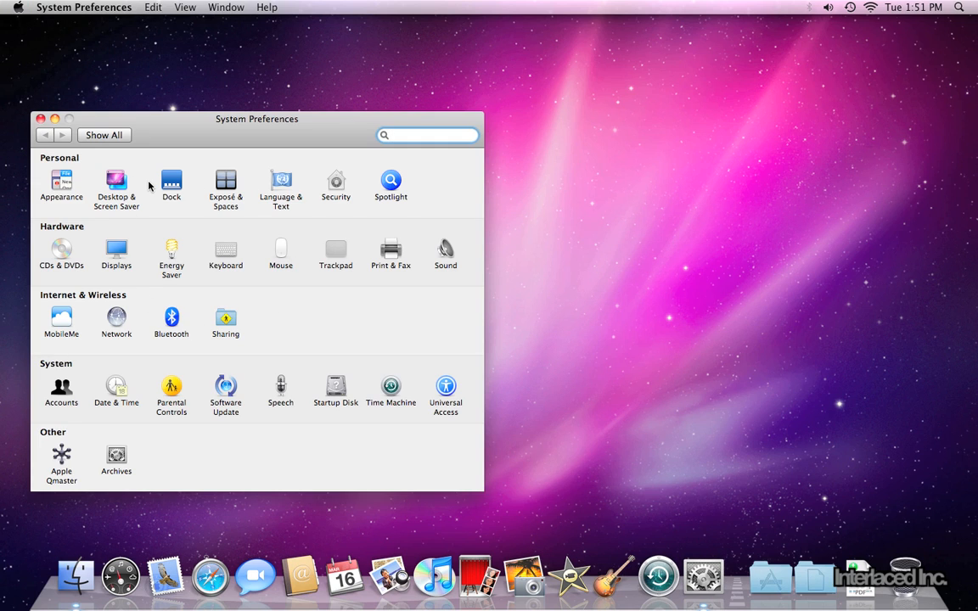
left_click(426, 135)
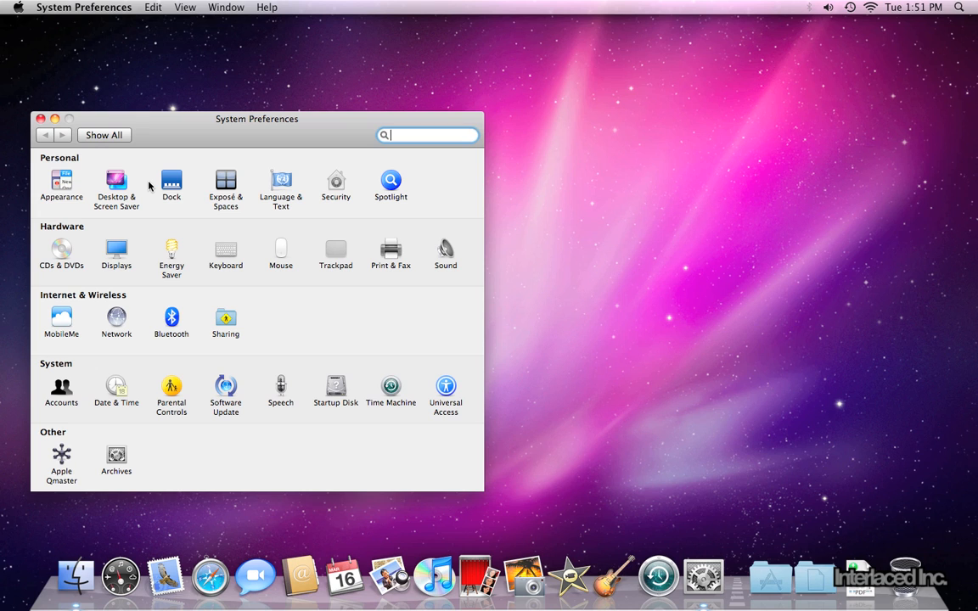
mouse_move(139, 182)
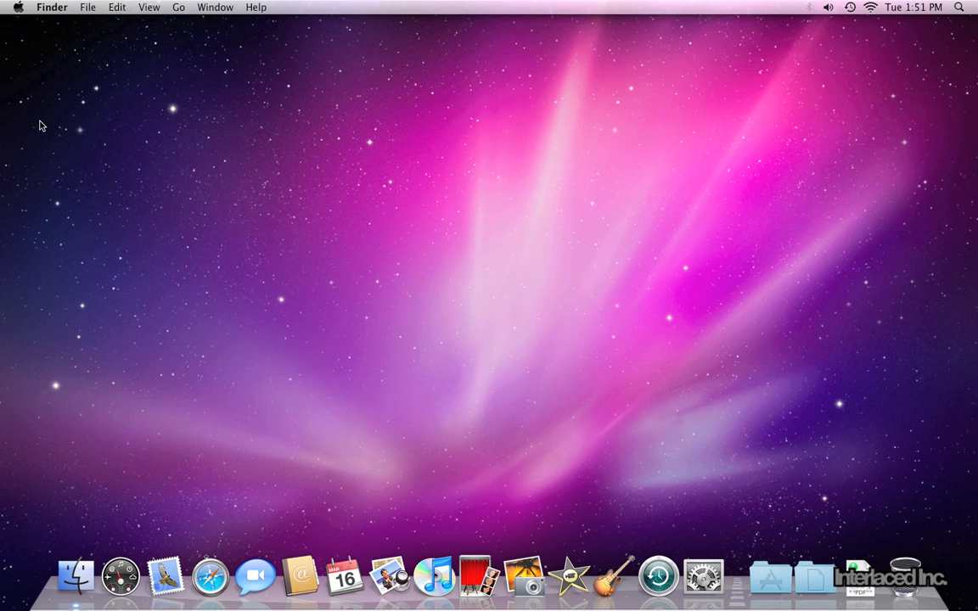
left_click(18, 7)
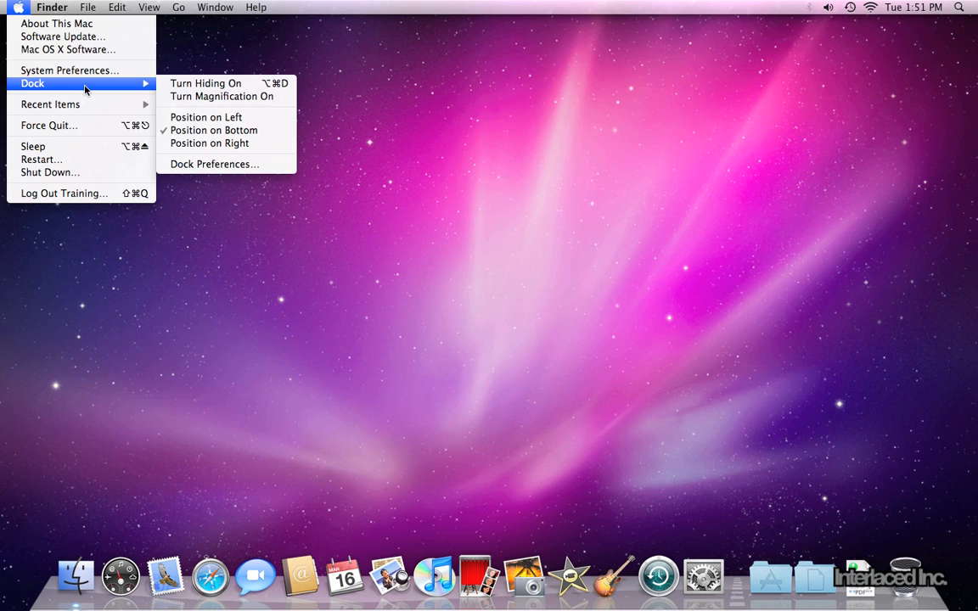
mouse_move(153, 416)
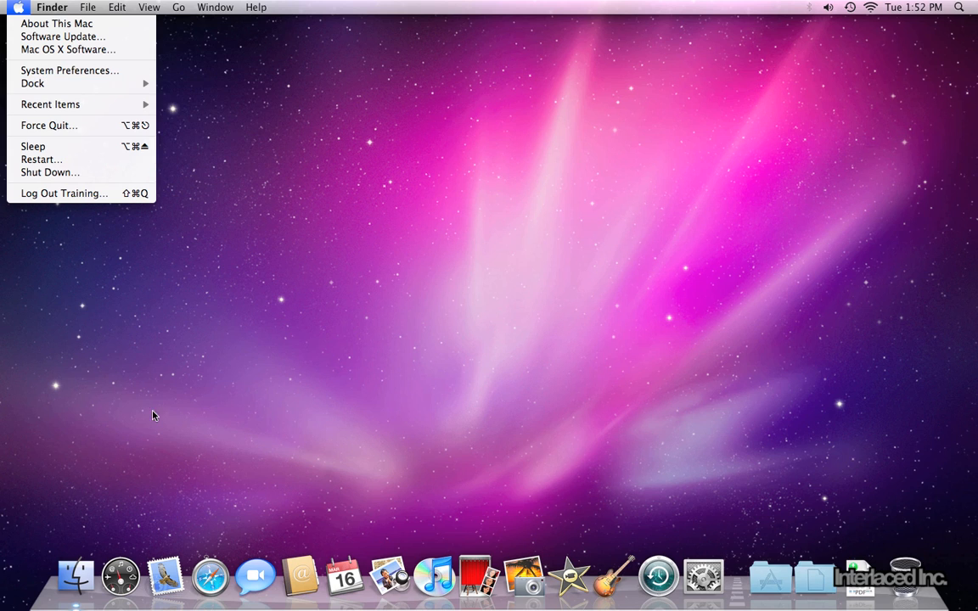
mouse_move(407, 590)
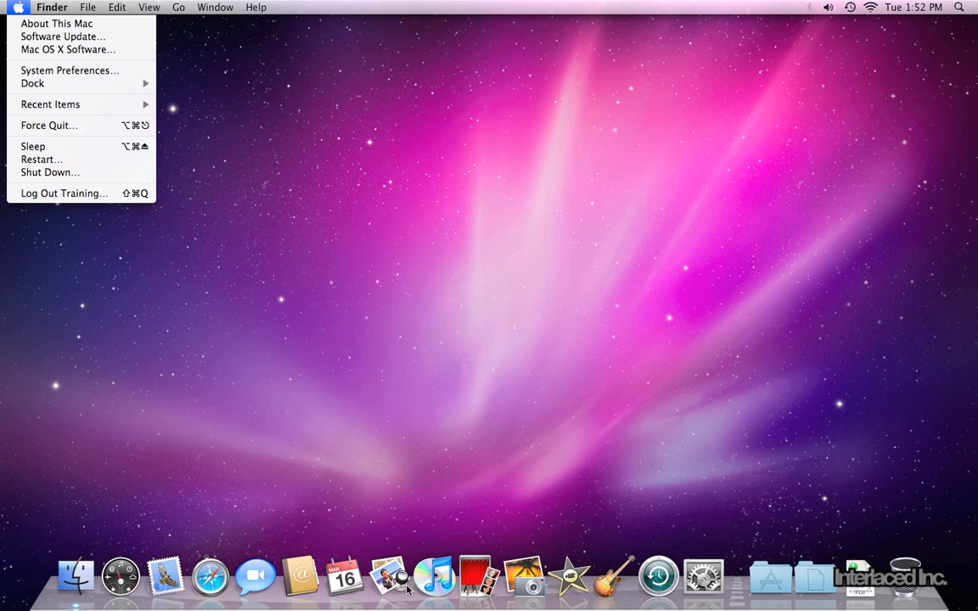
mouse_move(448, 501)
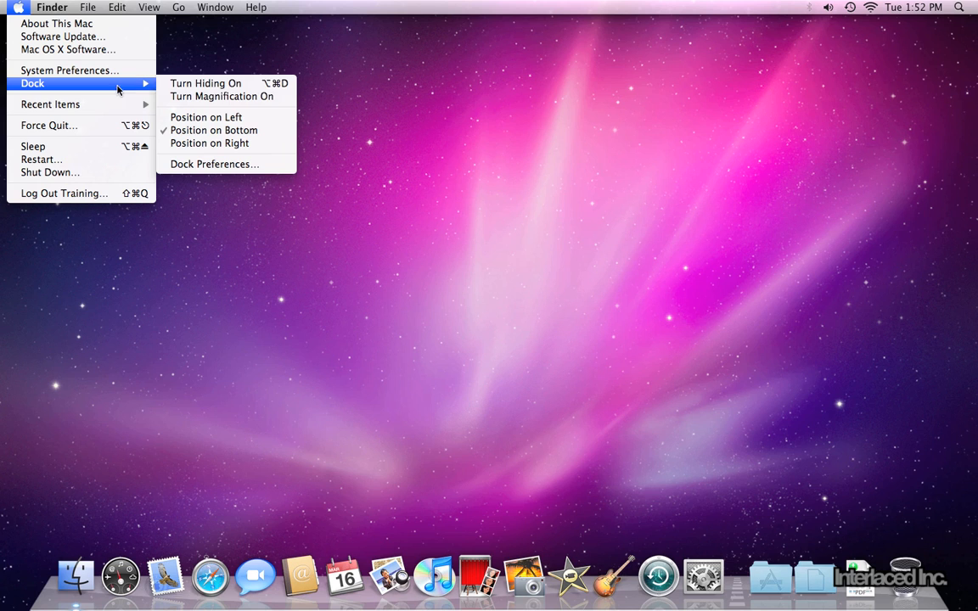
mouse_move(209, 130)
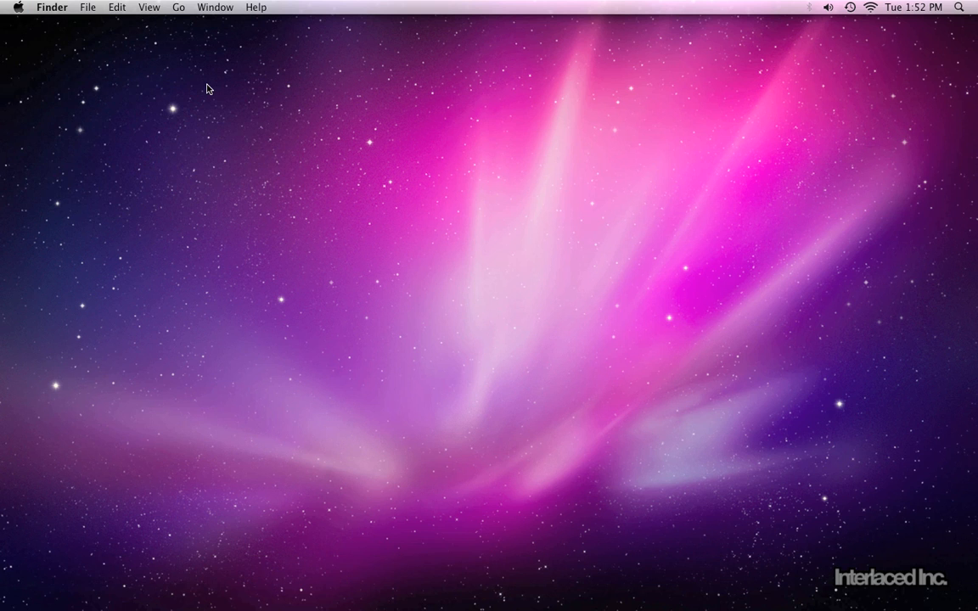
mouse_move(218, 426)
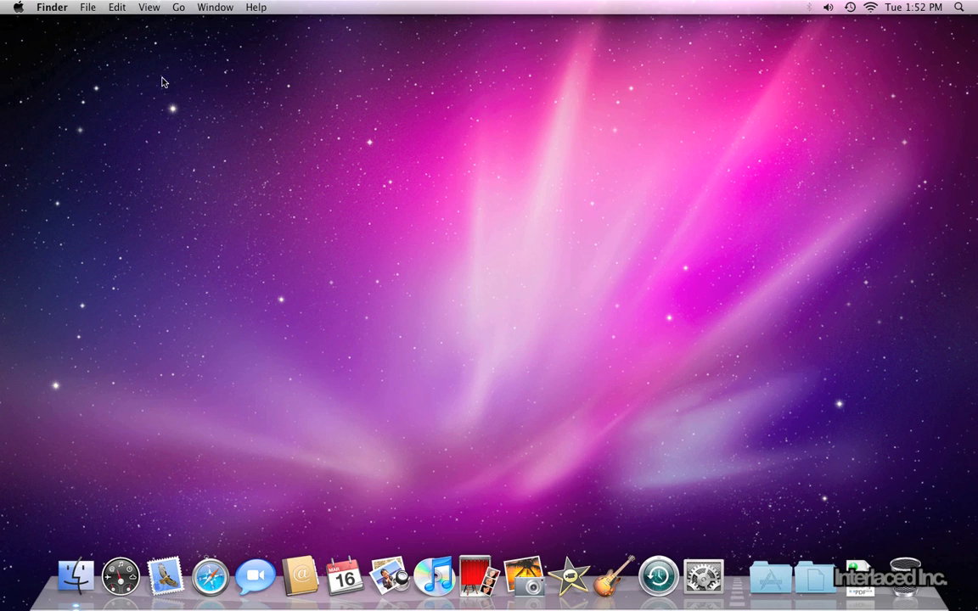
Step: Review the Apple menu's Sleep, Shut Down and Log Out items, then launch iCal from the Dock
left_click(17, 6)
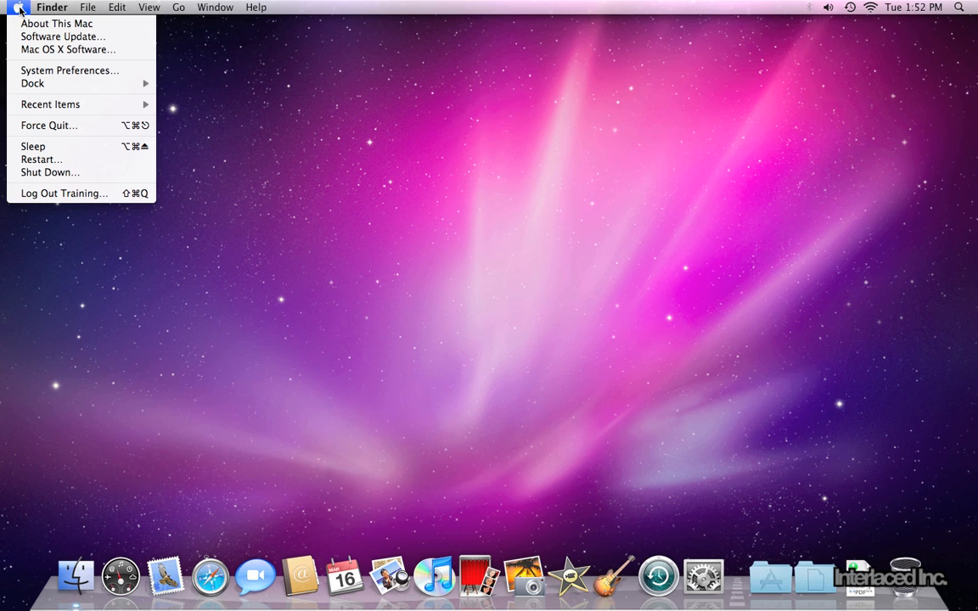
mouse_move(34, 83)
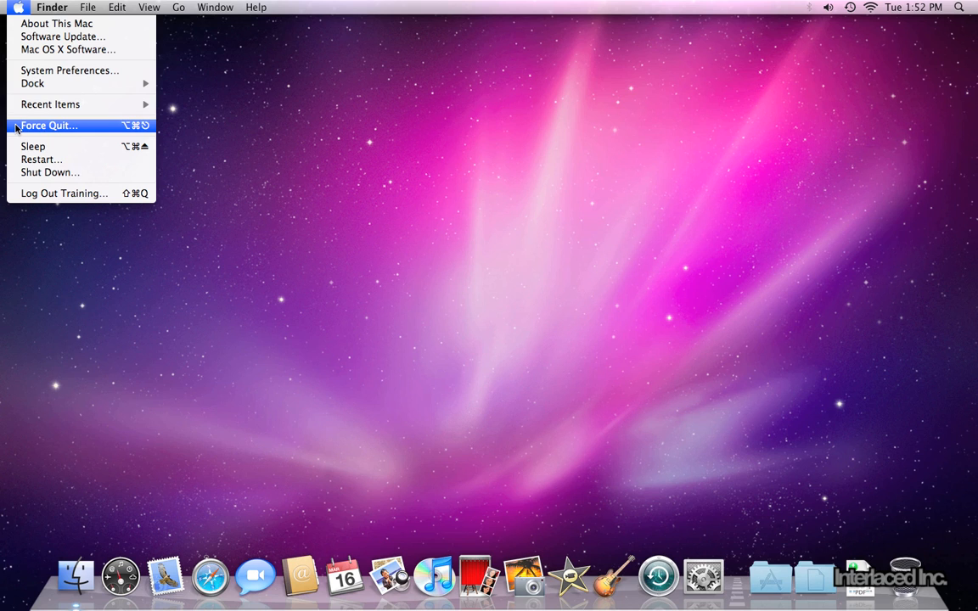
mouse_move(61, 146)
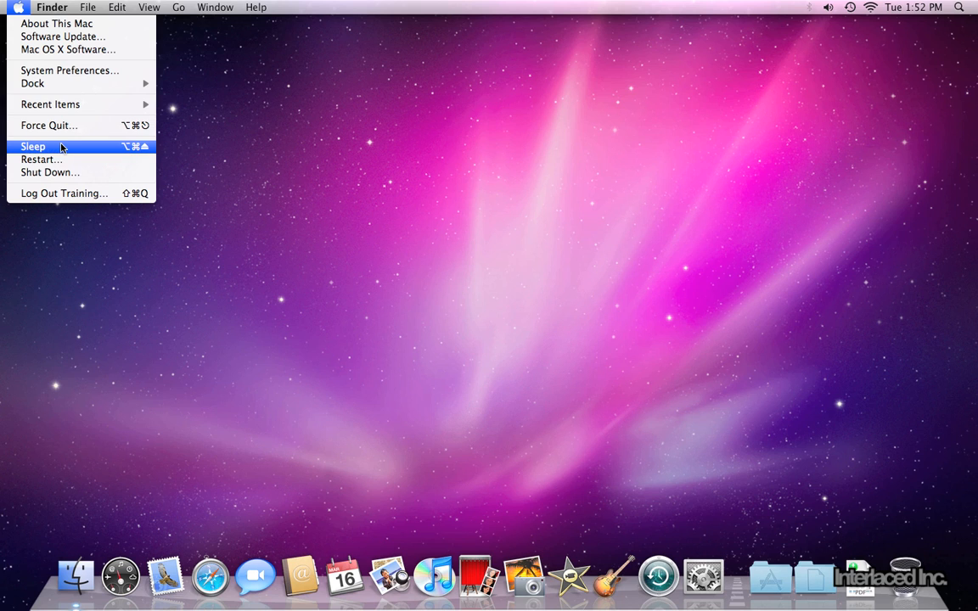
mouse_move(66, 148)
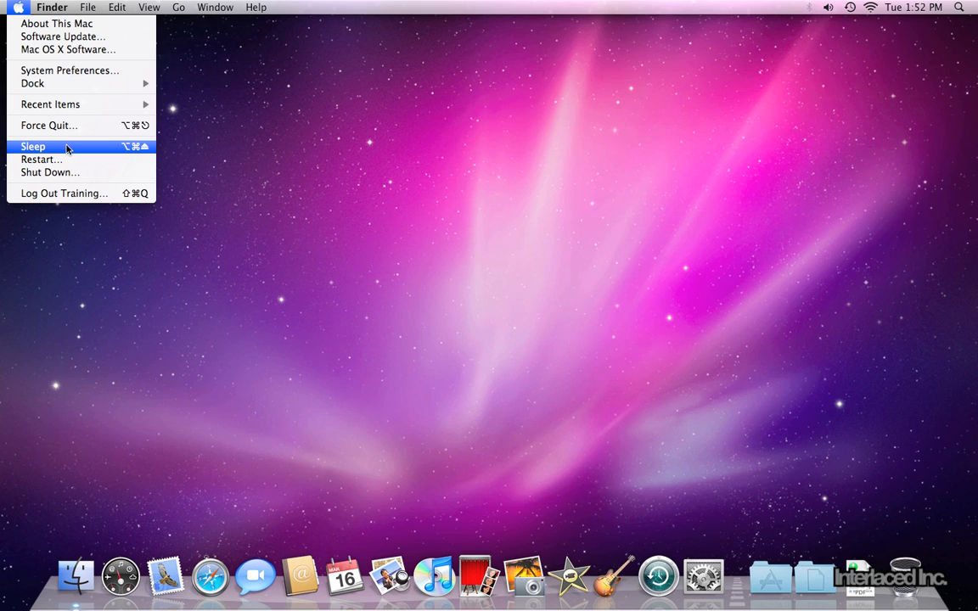
mouse_move(70, 151)
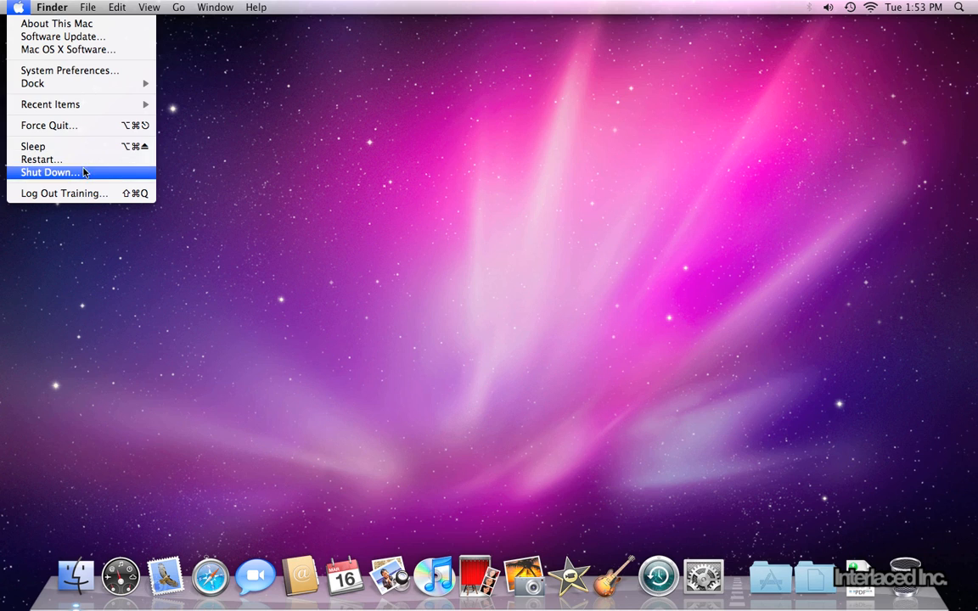
mouse_move(63, 192)
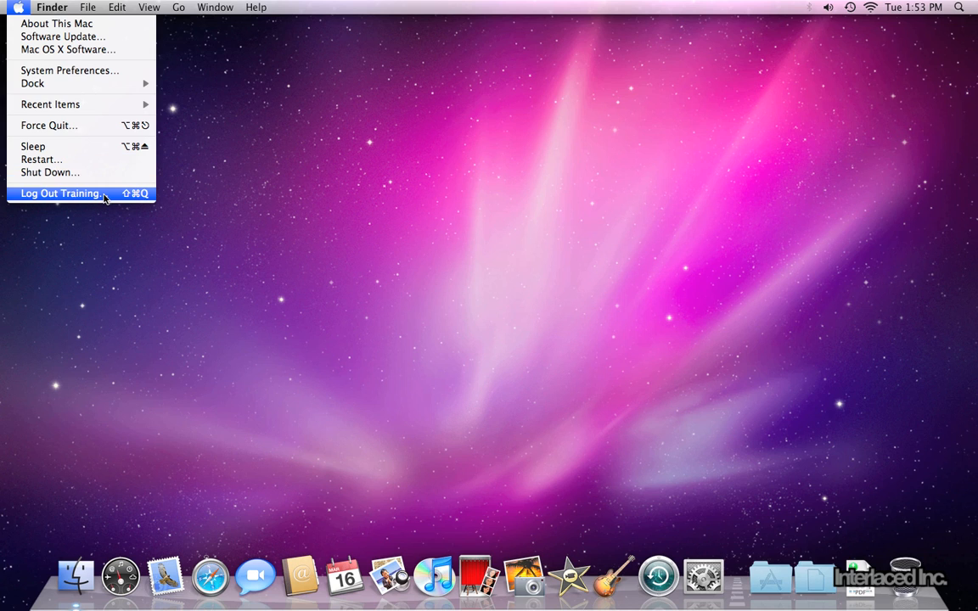
mouse_move(71, 83)
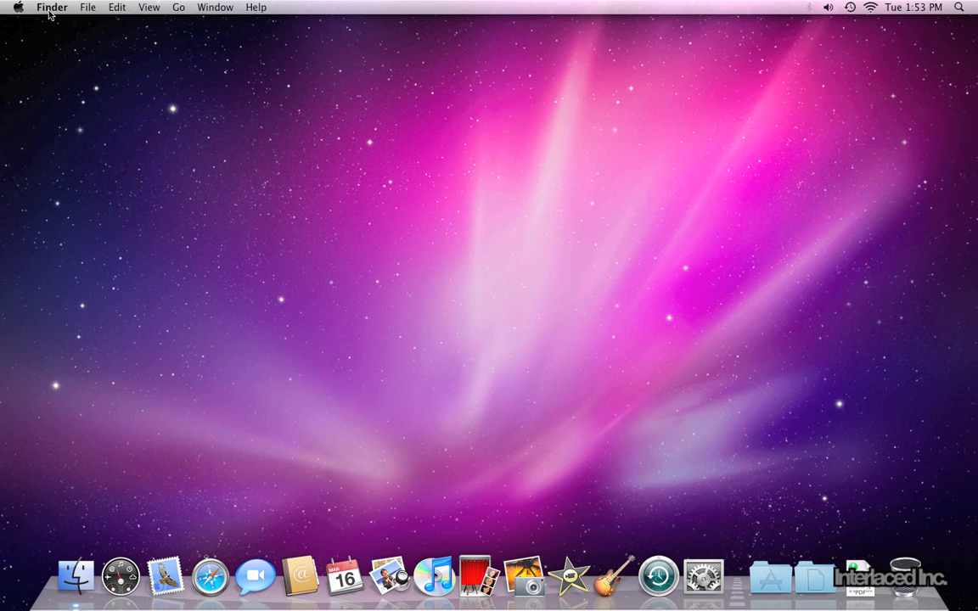
mouse_move(62, 12)
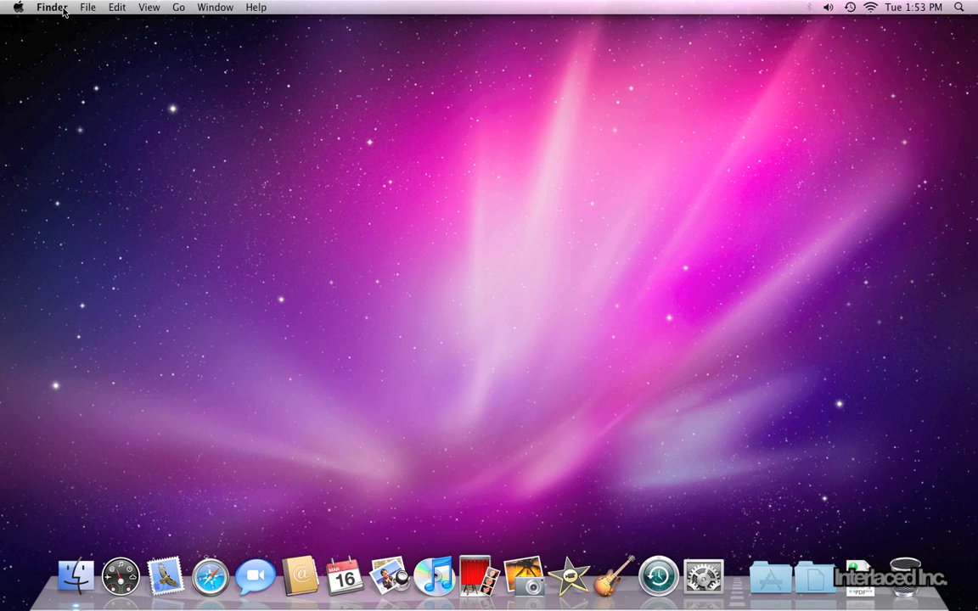
mouse_move(179, 197)
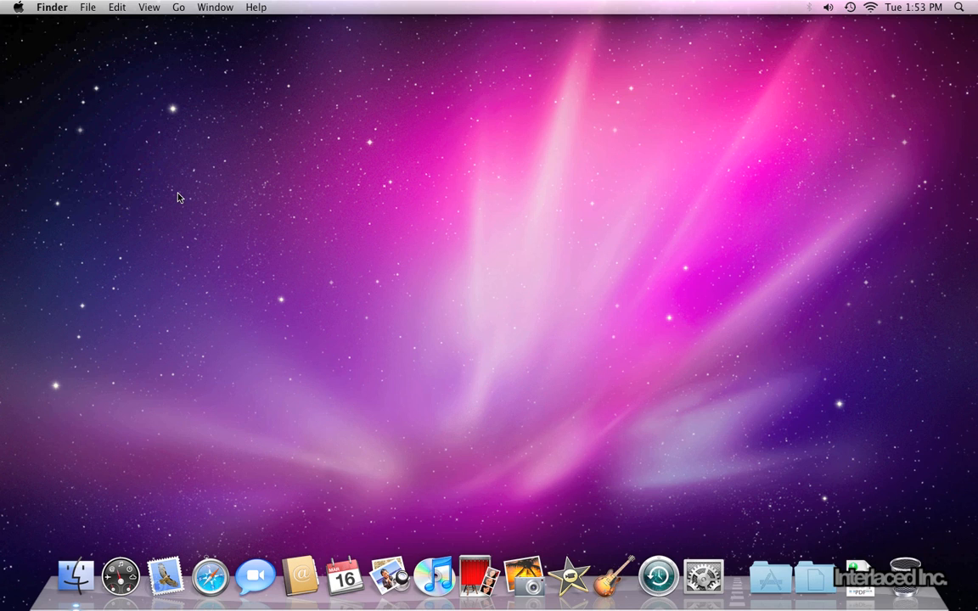
mouse_move(343, 577)
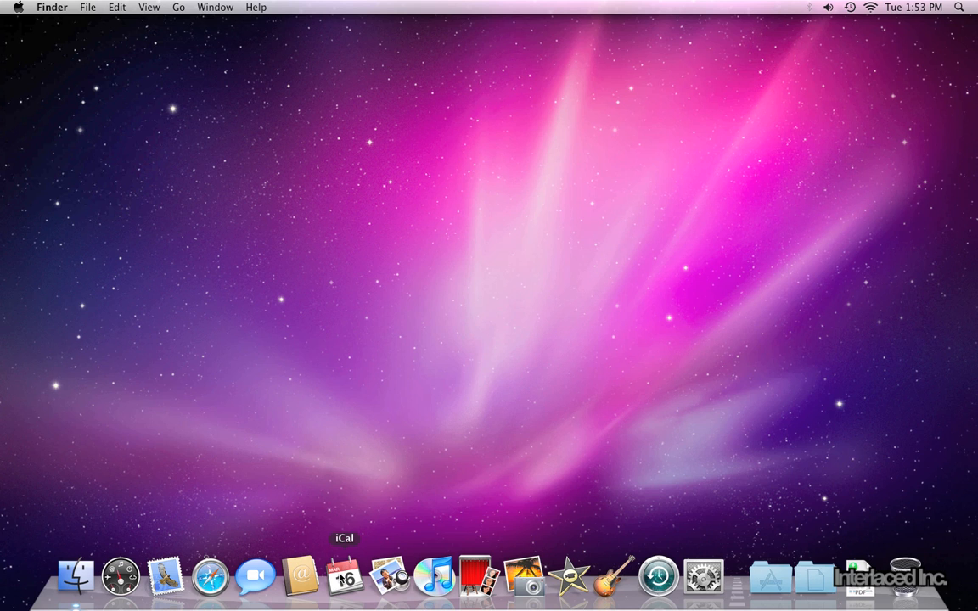
left_click(343, 576)
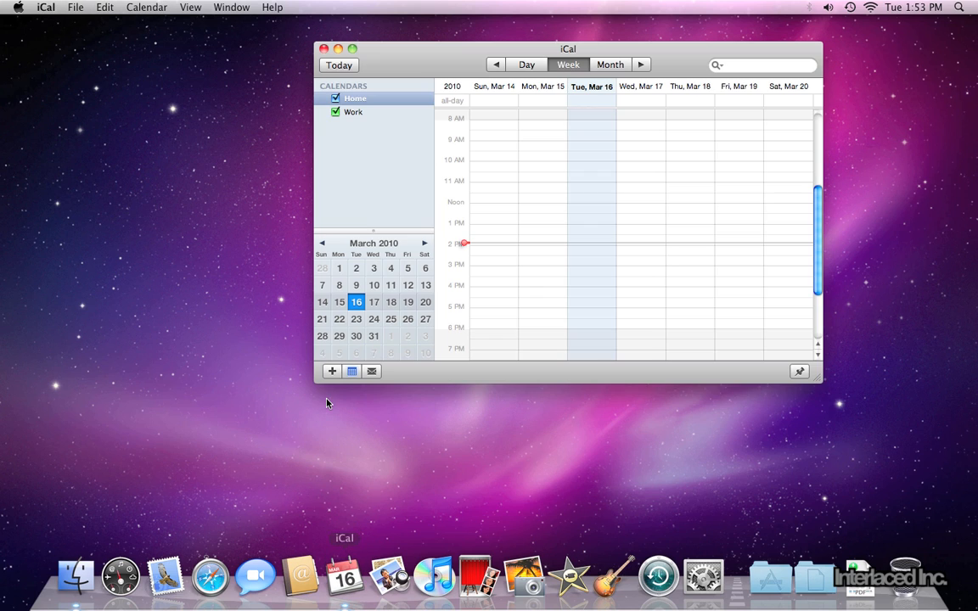
mouse_move(47, 19)
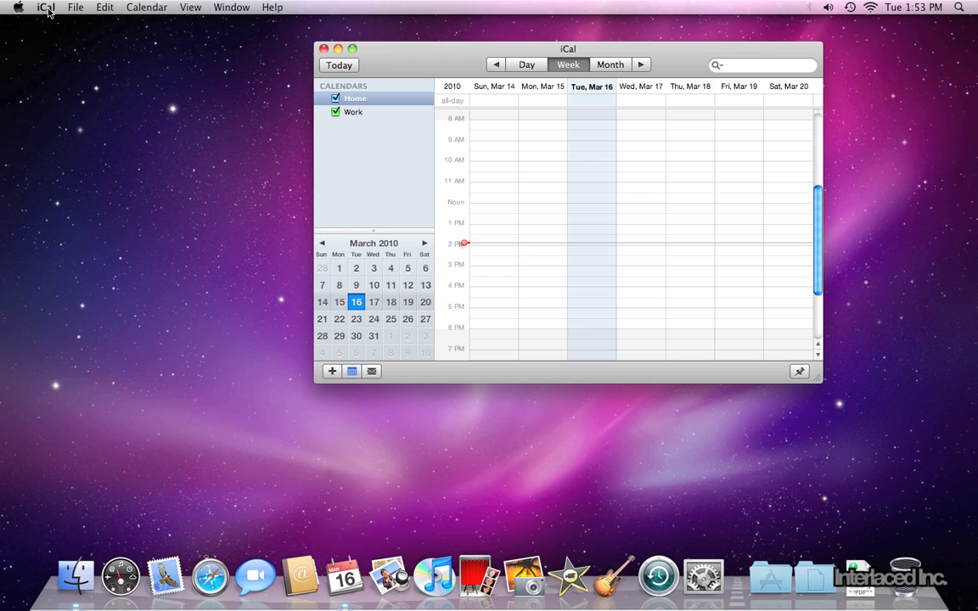
Step: Quit iCal from its application menu, returning to the plain desktop
left_click(46, 7)
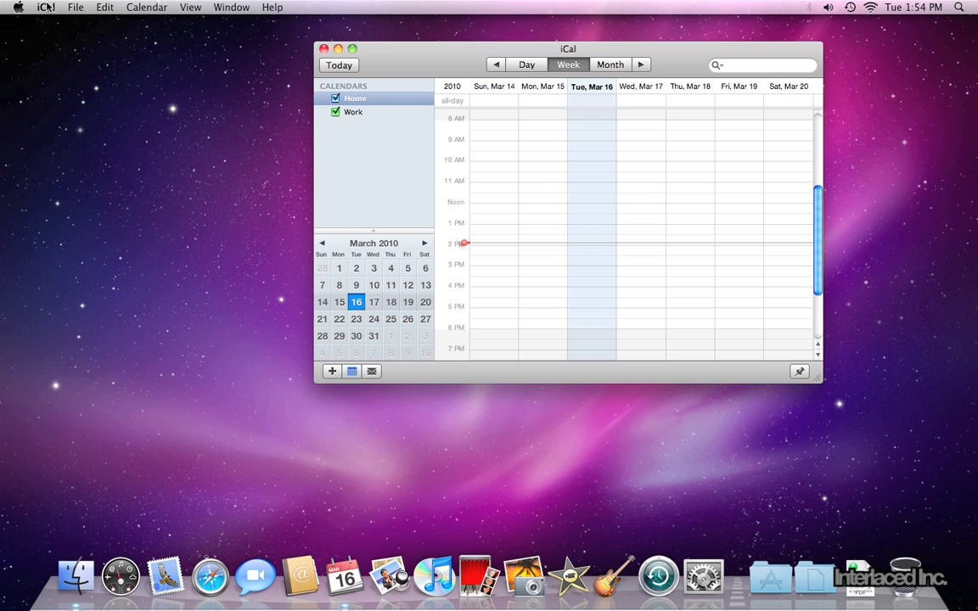
left_click(46, 6)
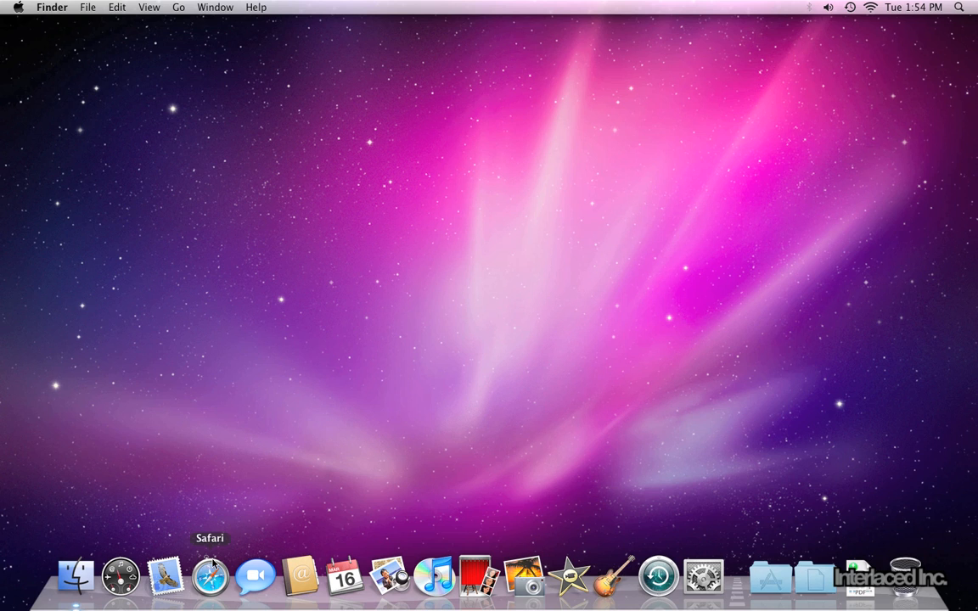
left_click(210, 577)
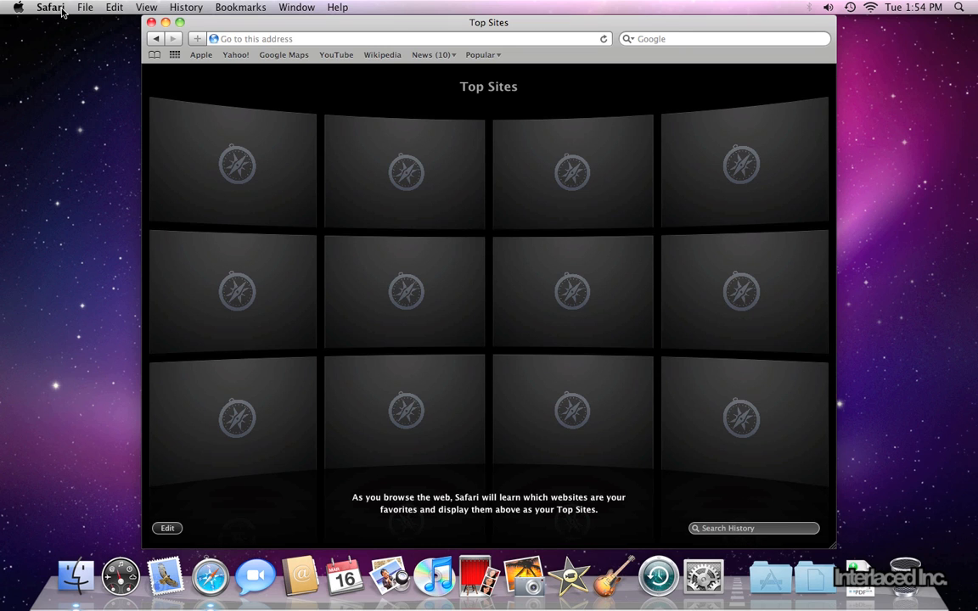
left_click(50, 7)
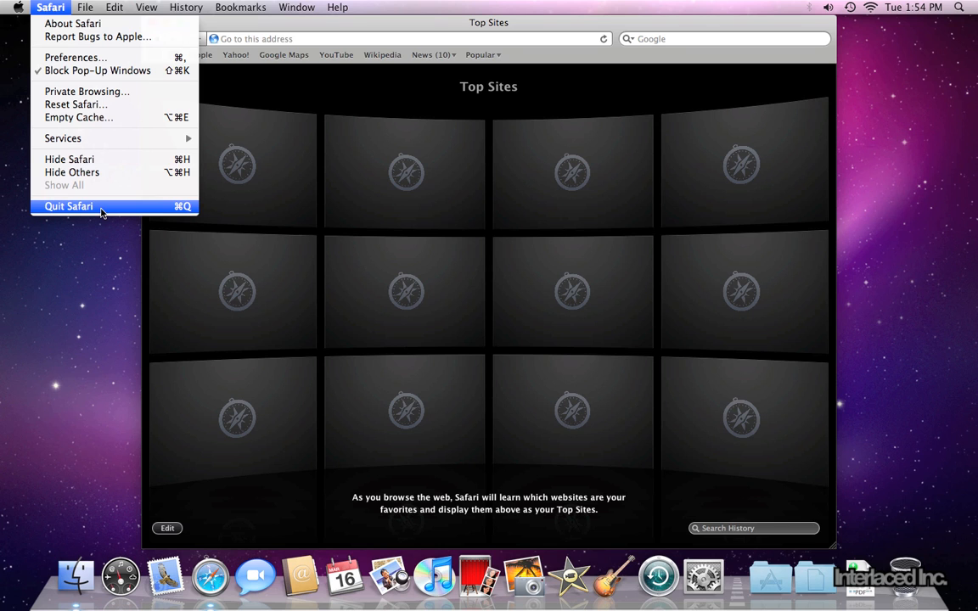
left_click(68, 206)
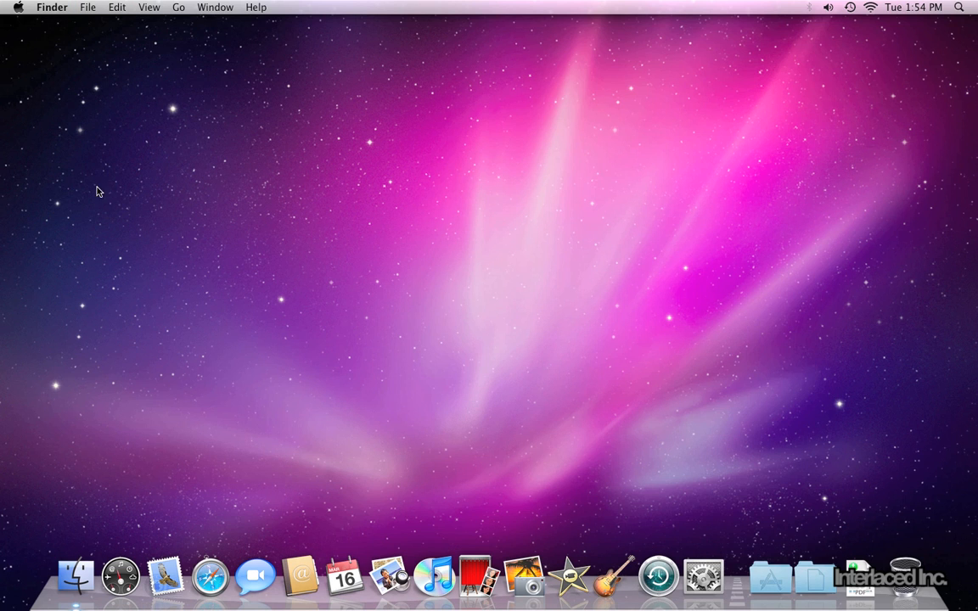
left_click(52, 6)
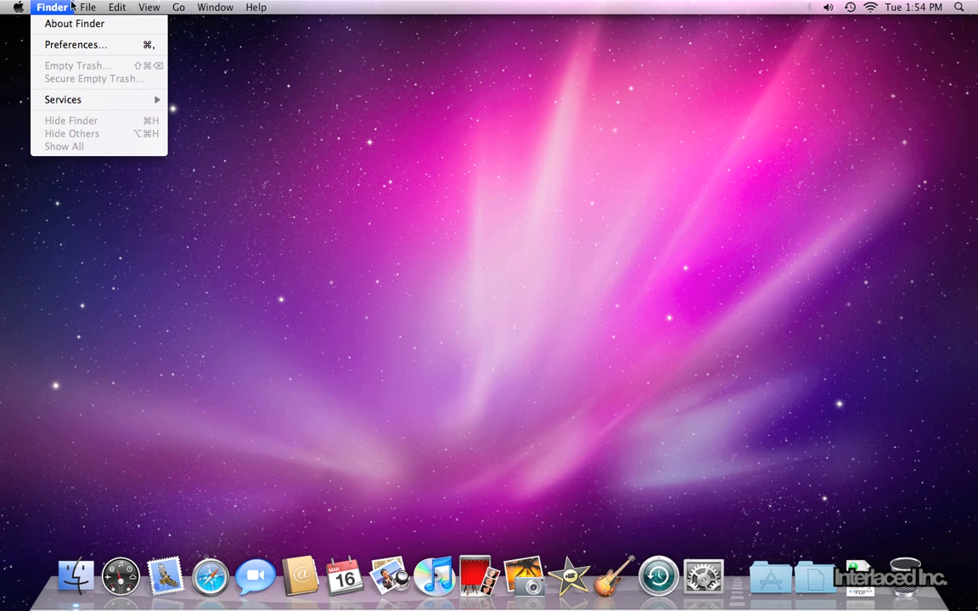
left_click(86, 7)
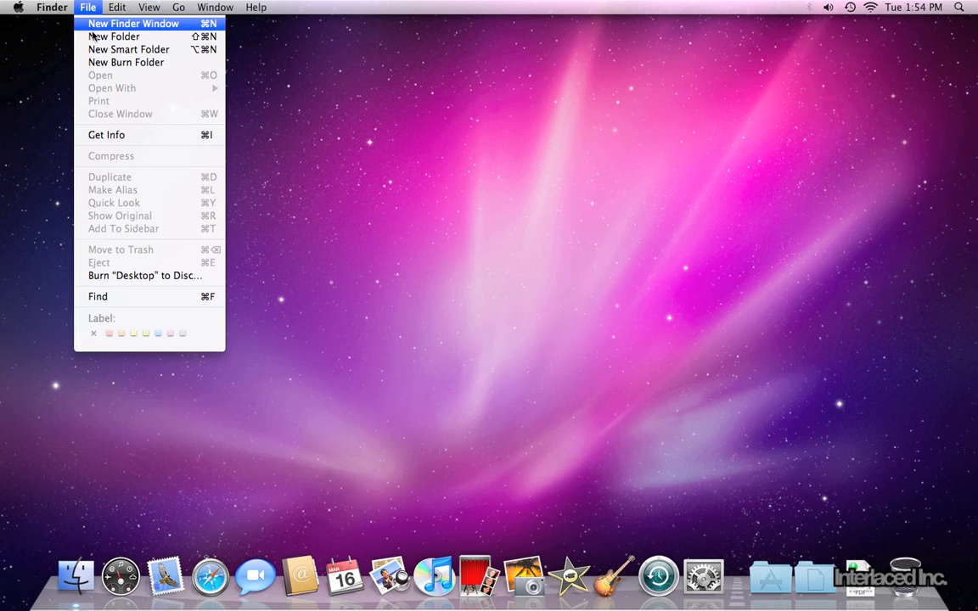
mouse_move(114, 37)
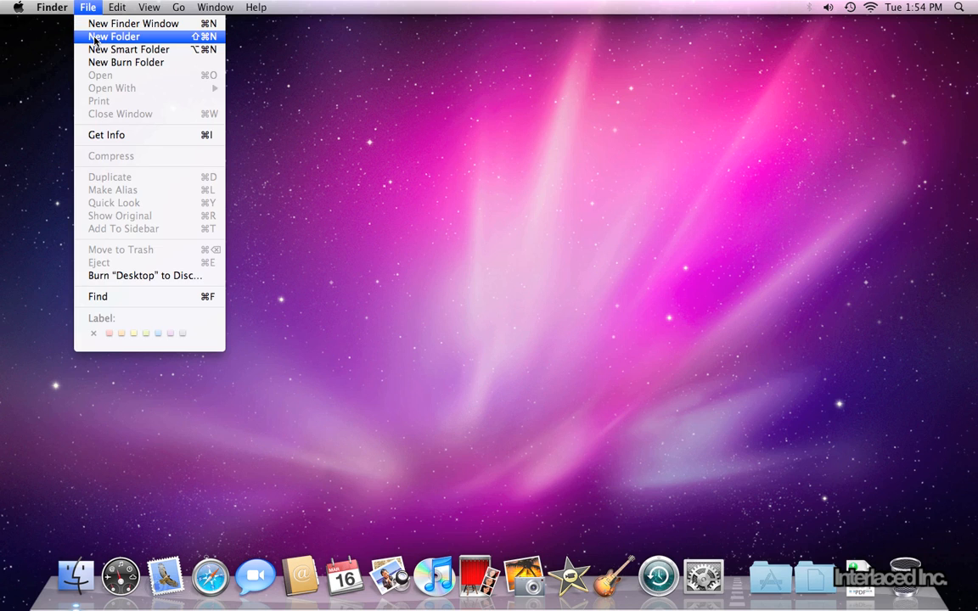
left_click(117, 7)
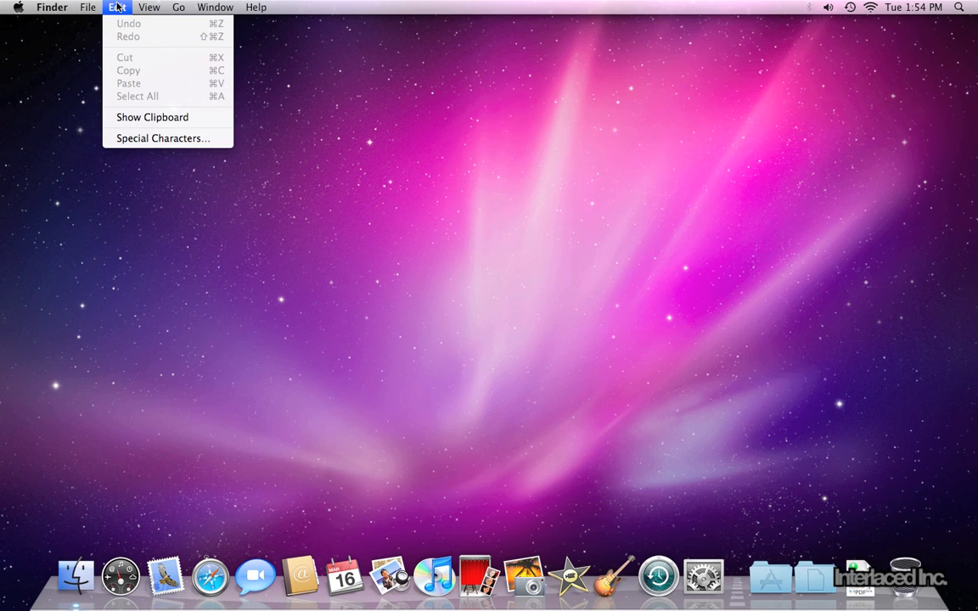
left_click(148, 7)
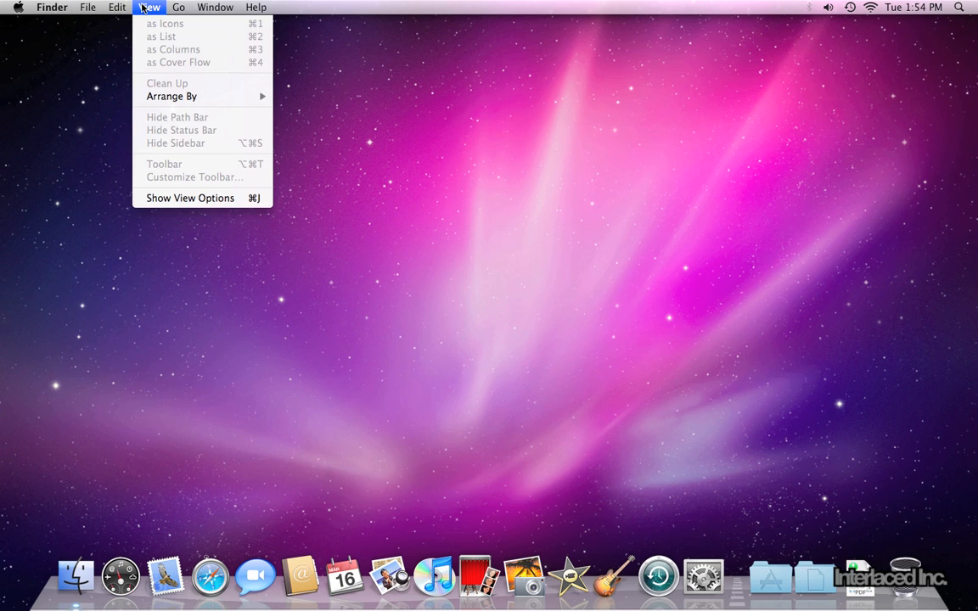
mouse_move(153, 37)
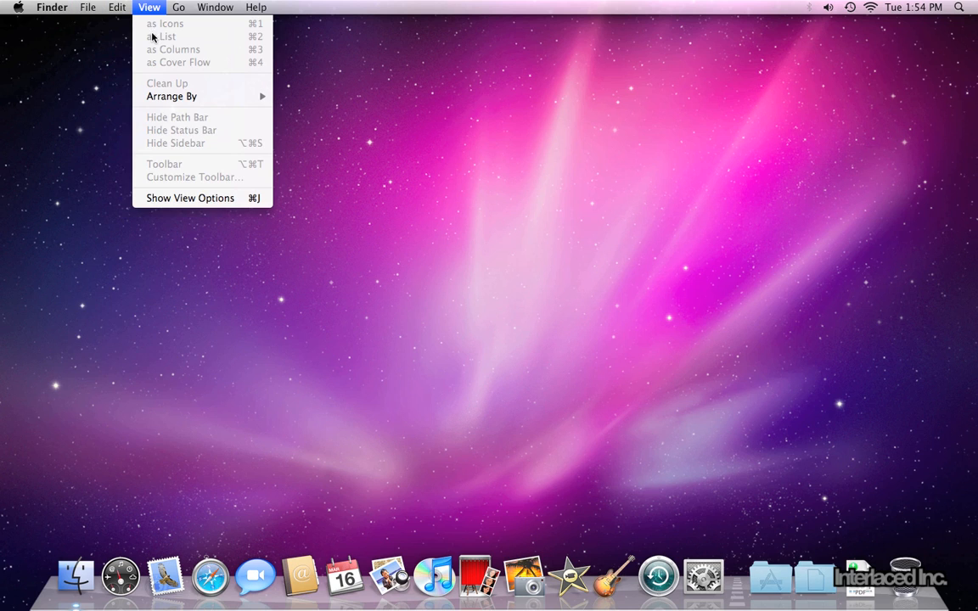
left_click(149, 7)
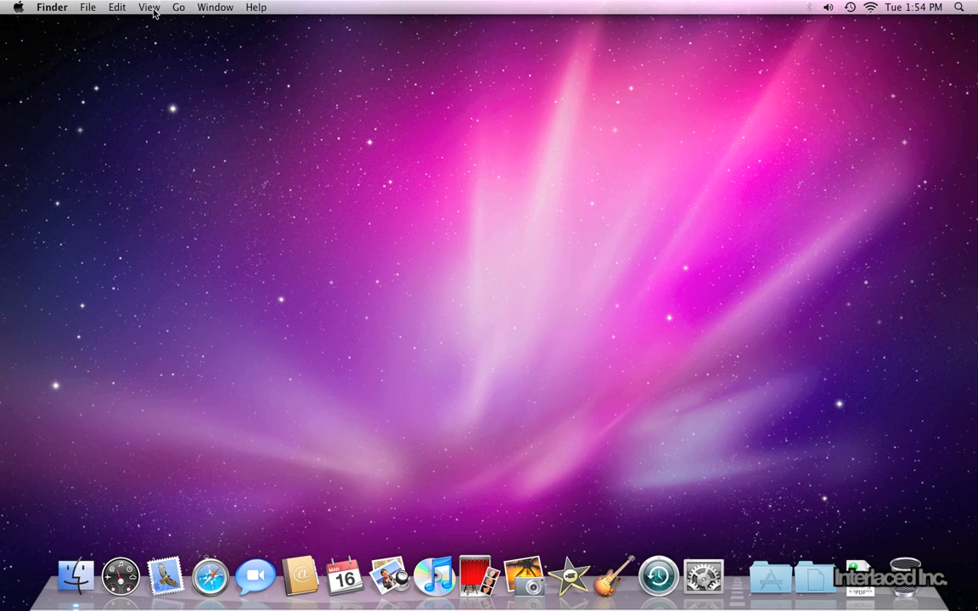
mouse_move(193, 7)
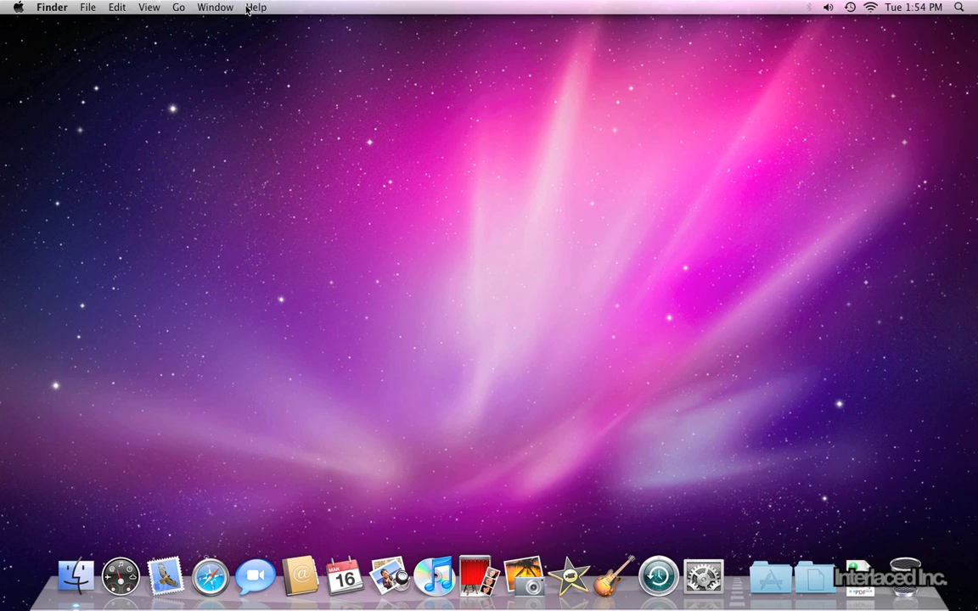
left_click(255, 7)
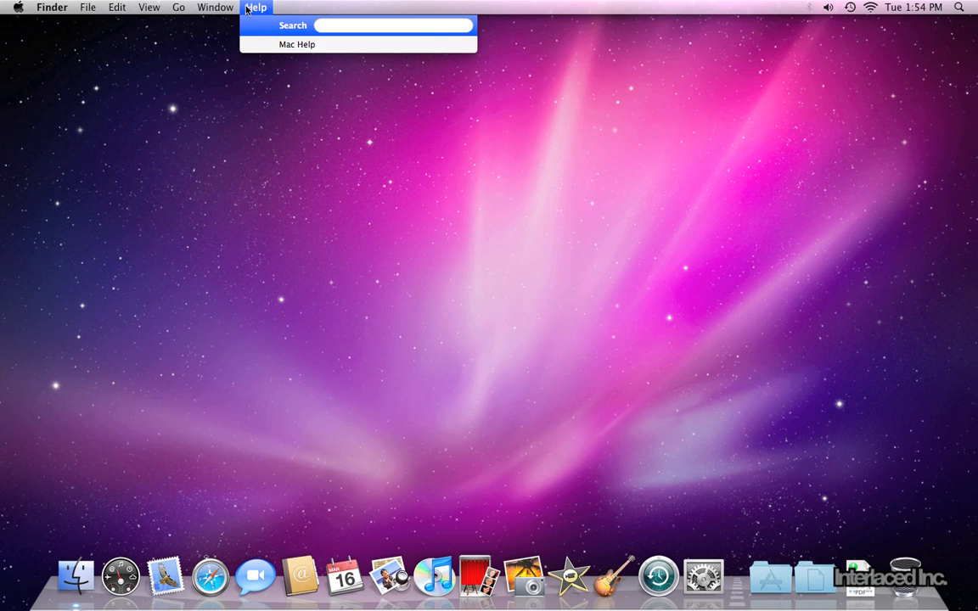
left_click(391, 25)
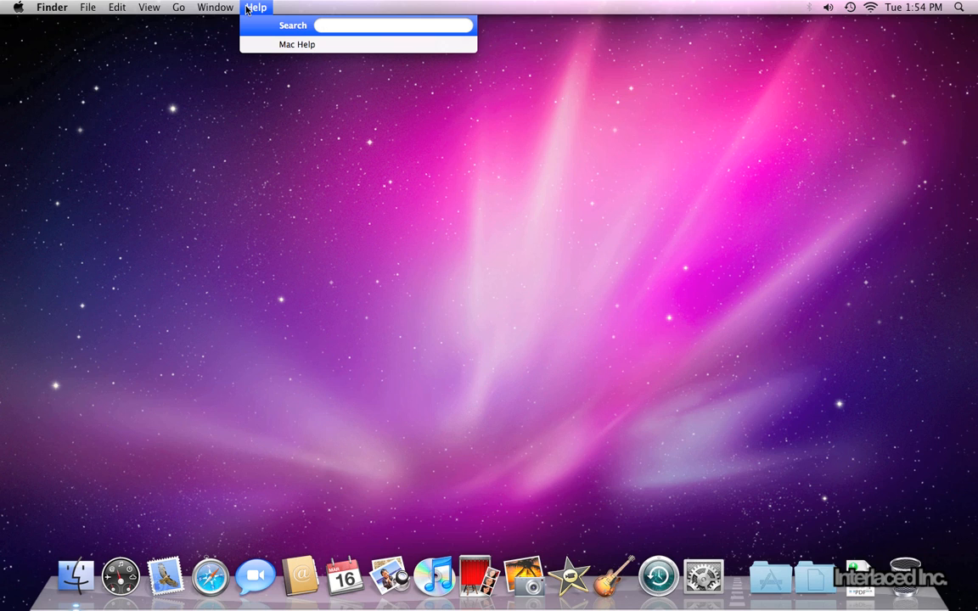
left_click(393, 24)
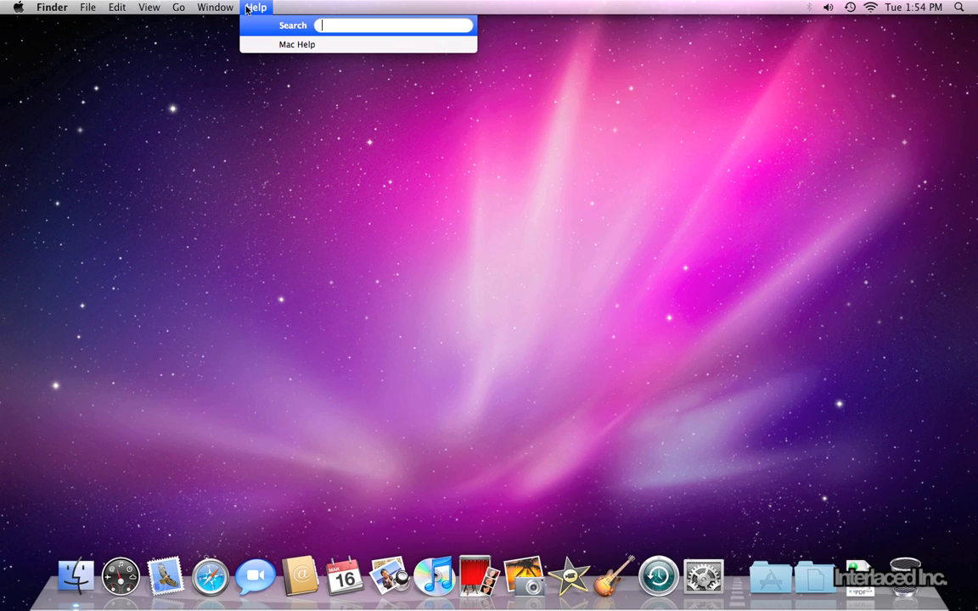
mouse_move(306, 19)
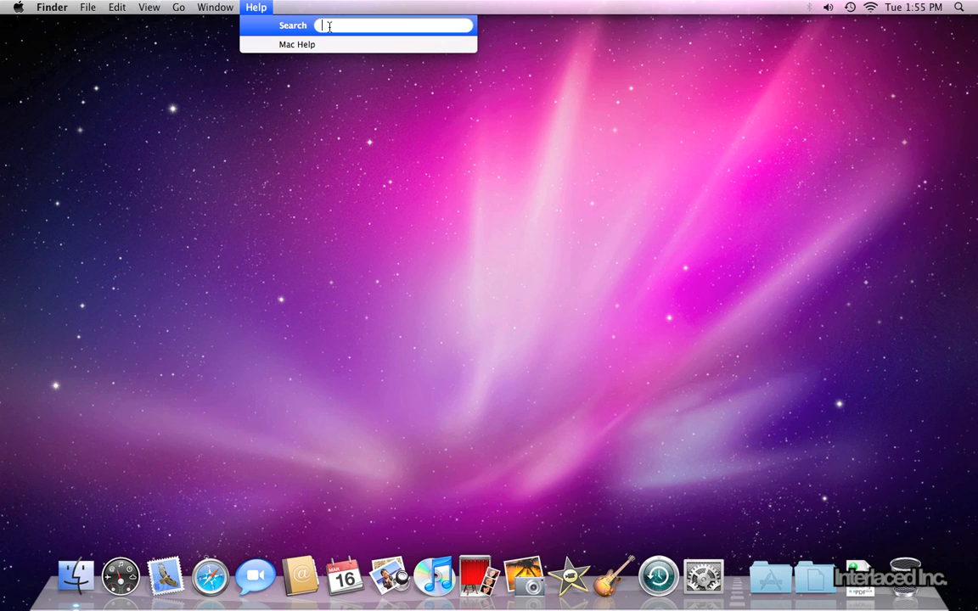
type("finder")
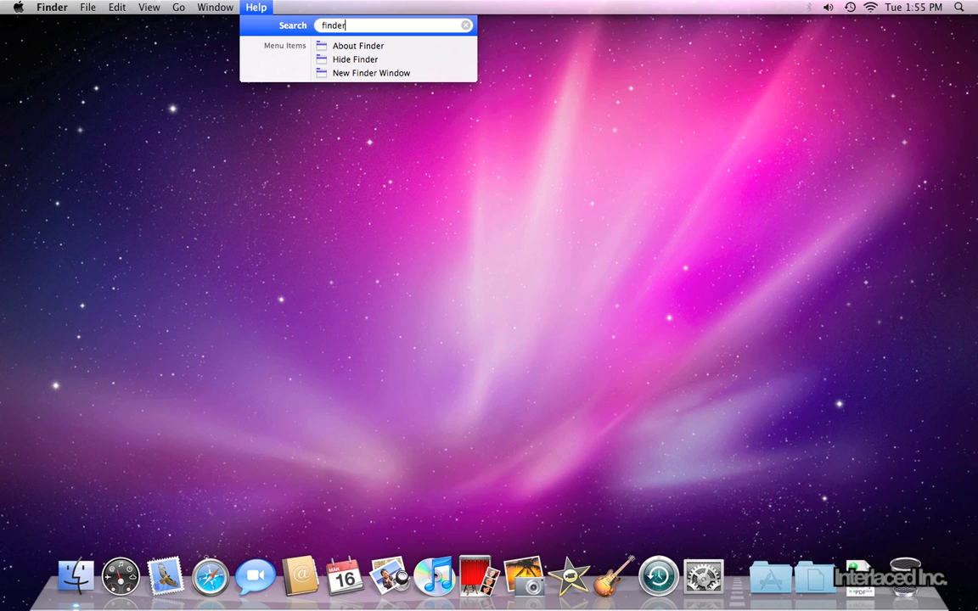
left_click(52, 7)
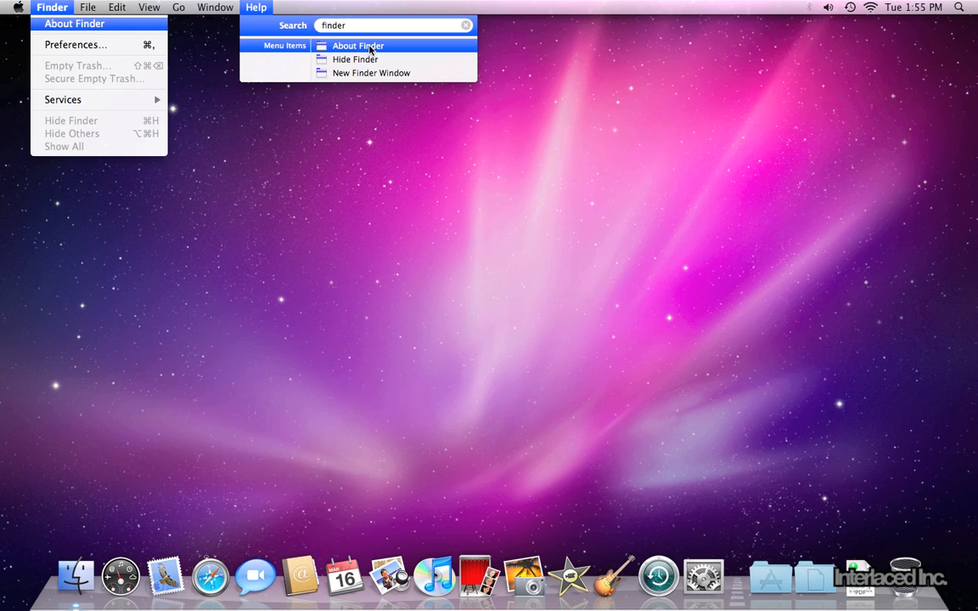
mouse_move(370, 72)
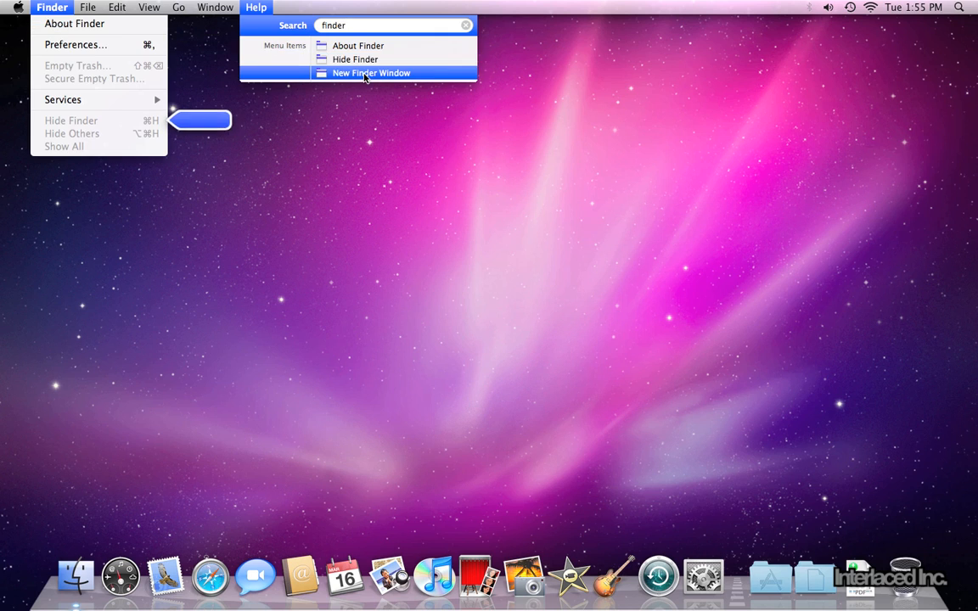
left_click(465, 24)
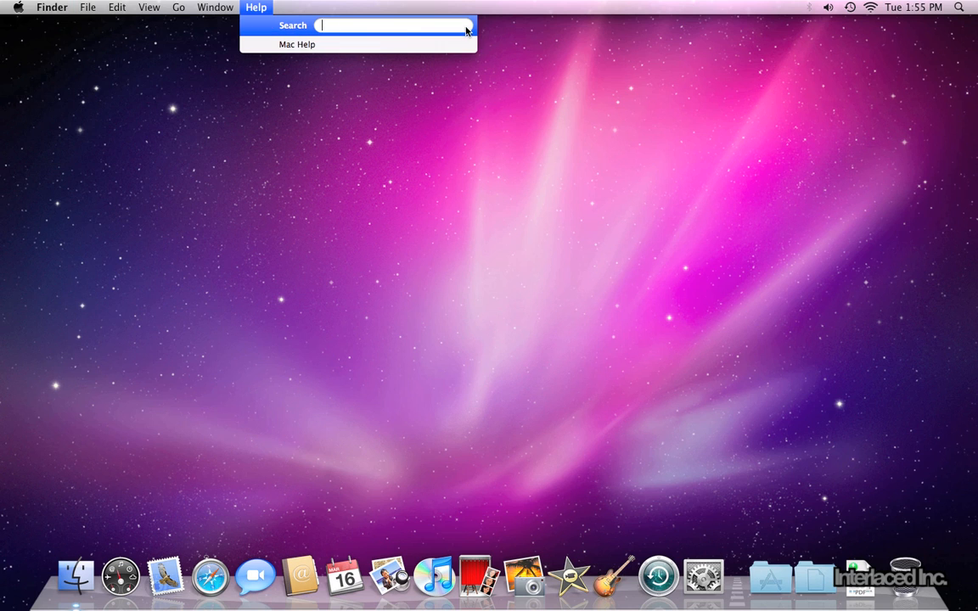
left_click(303, 51)
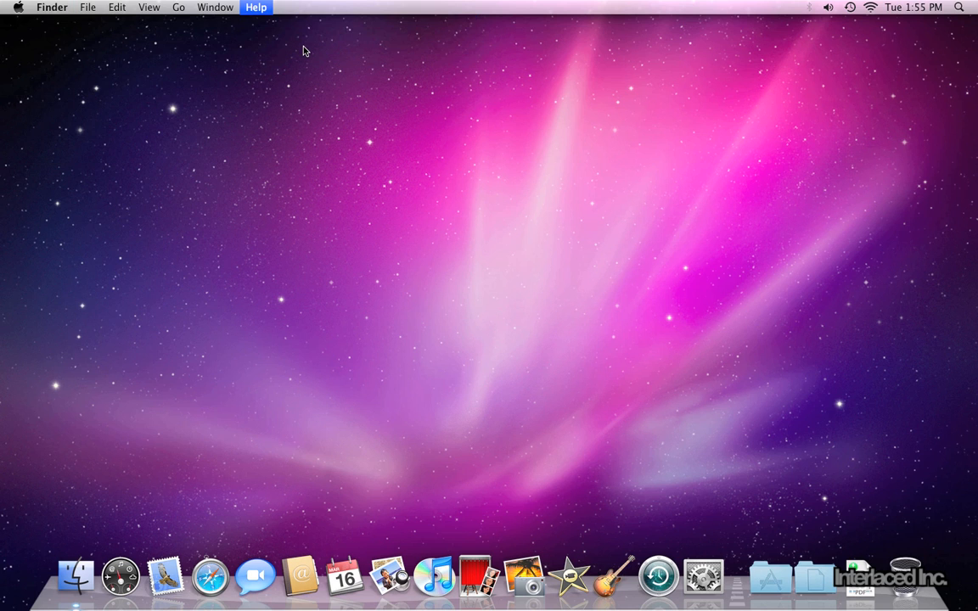
left_click(255, 7)
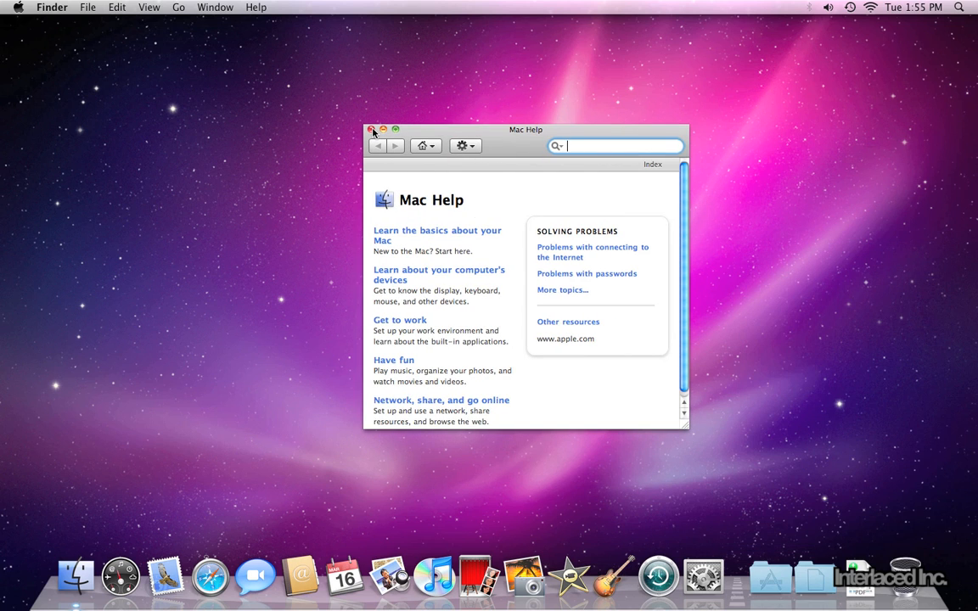
left_click(371, 129)
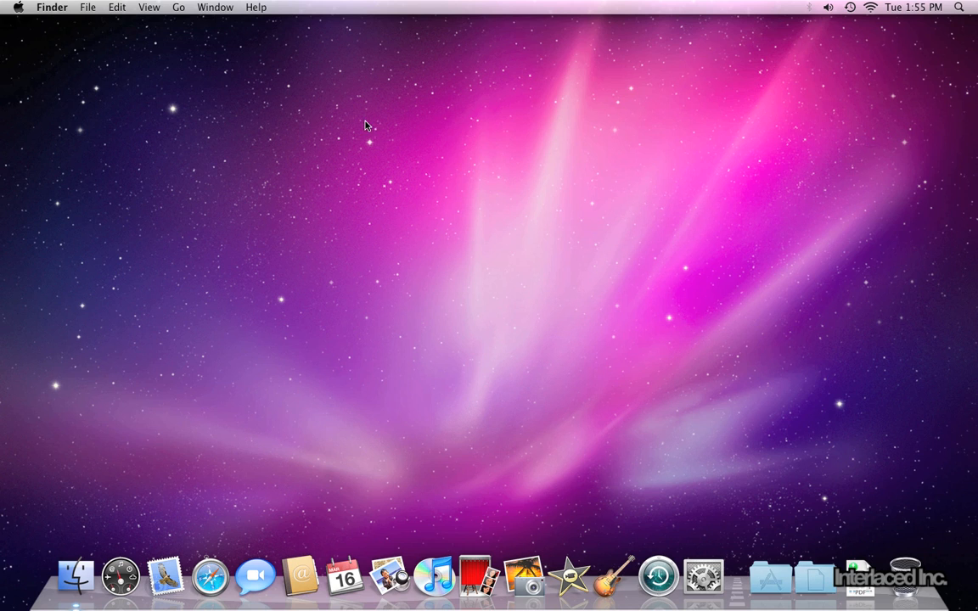
left_click(256, 6)
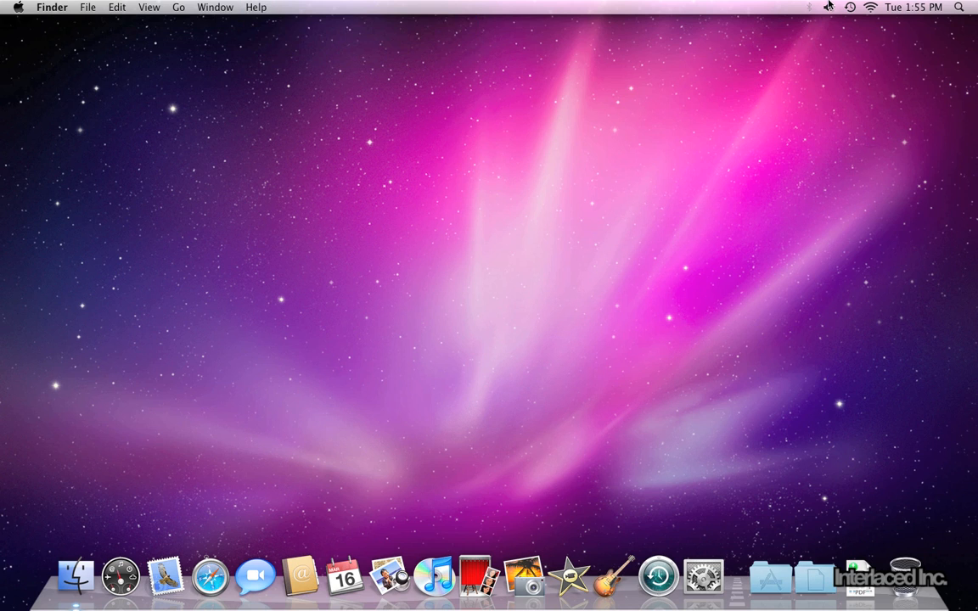
mouse_move(812, 16)
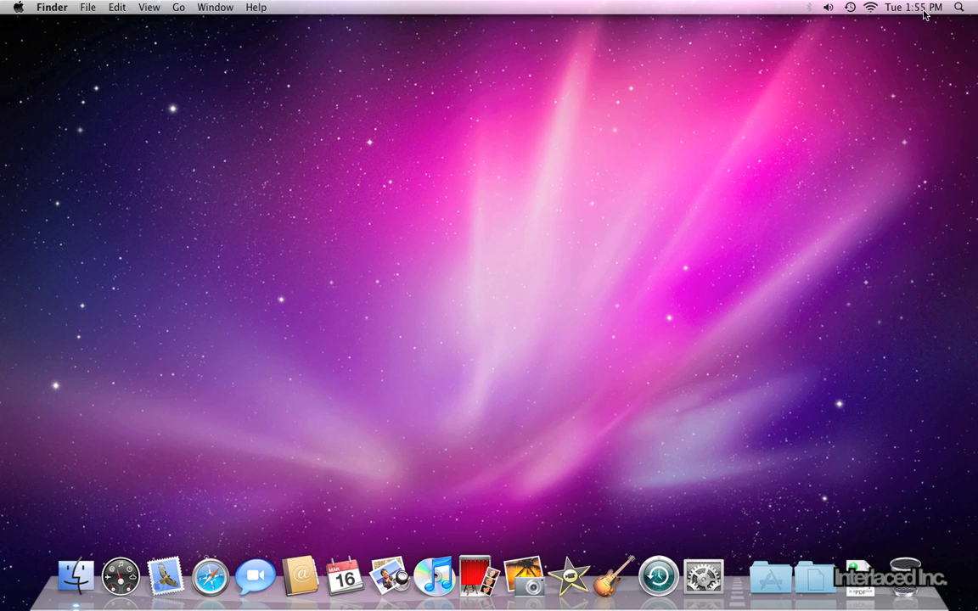
mouse_move(807, 18)
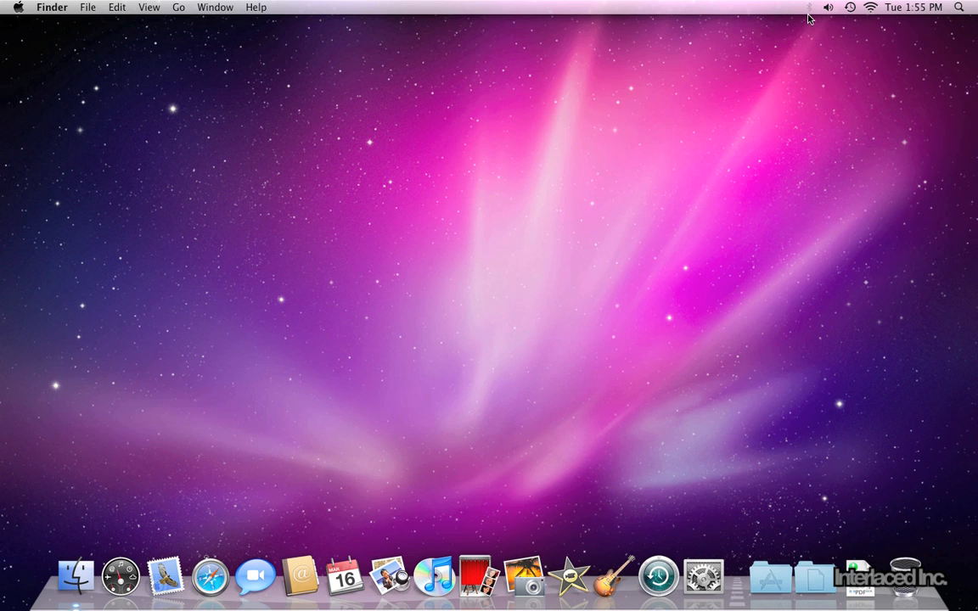
mouse_move(846, 28)
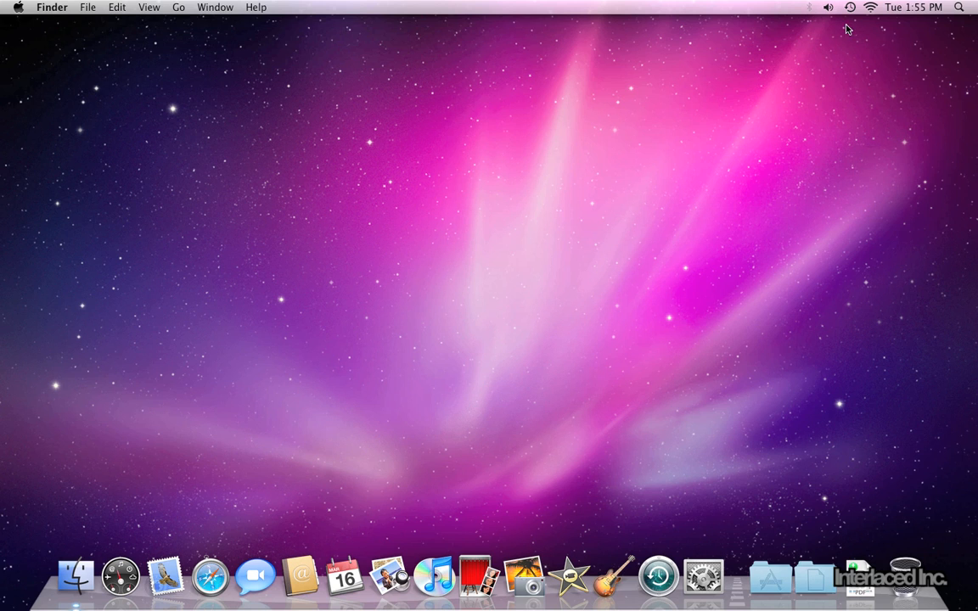
mouse_move(852, 31)
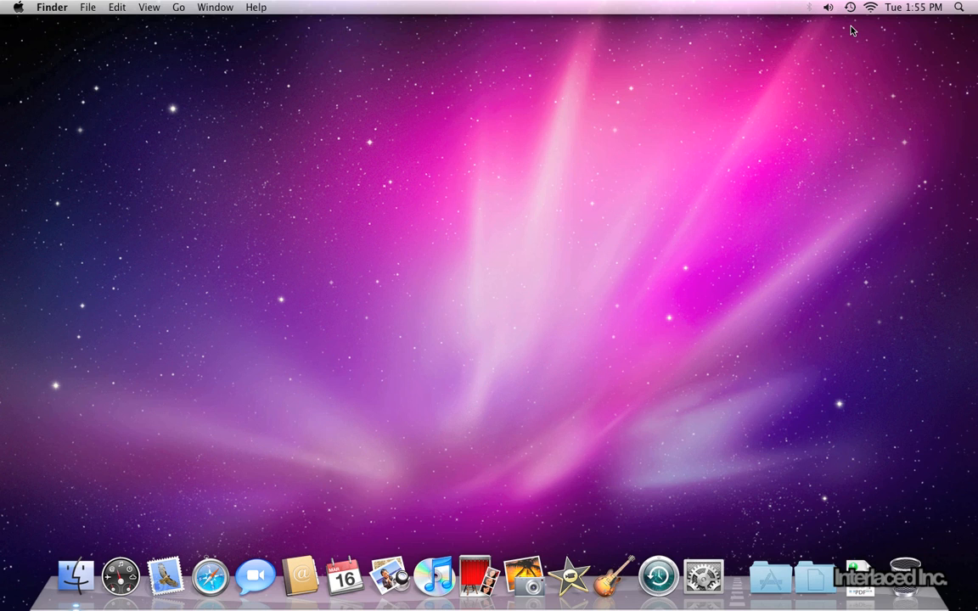
mouse_move(902, 12)
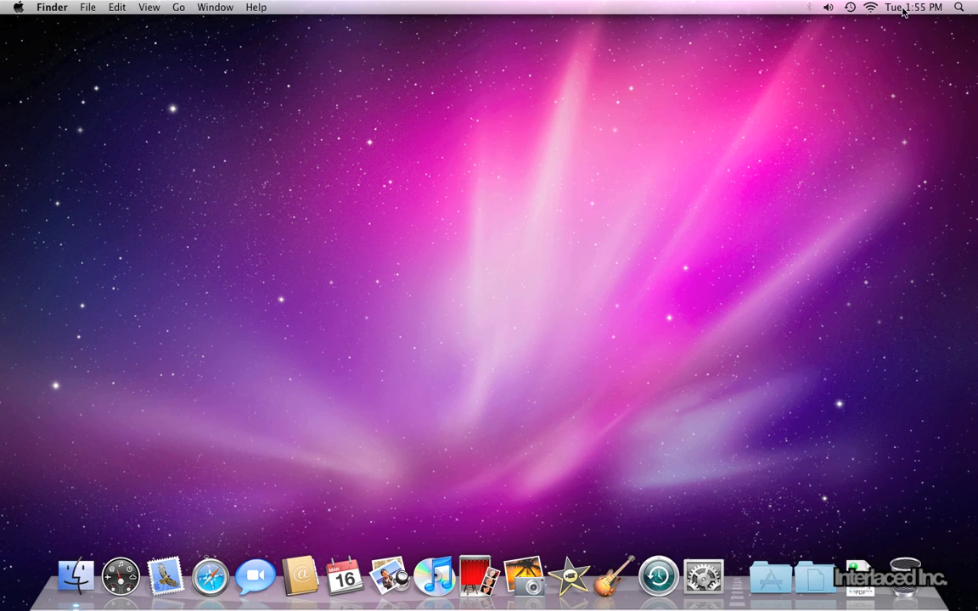
left_click(912, 7)
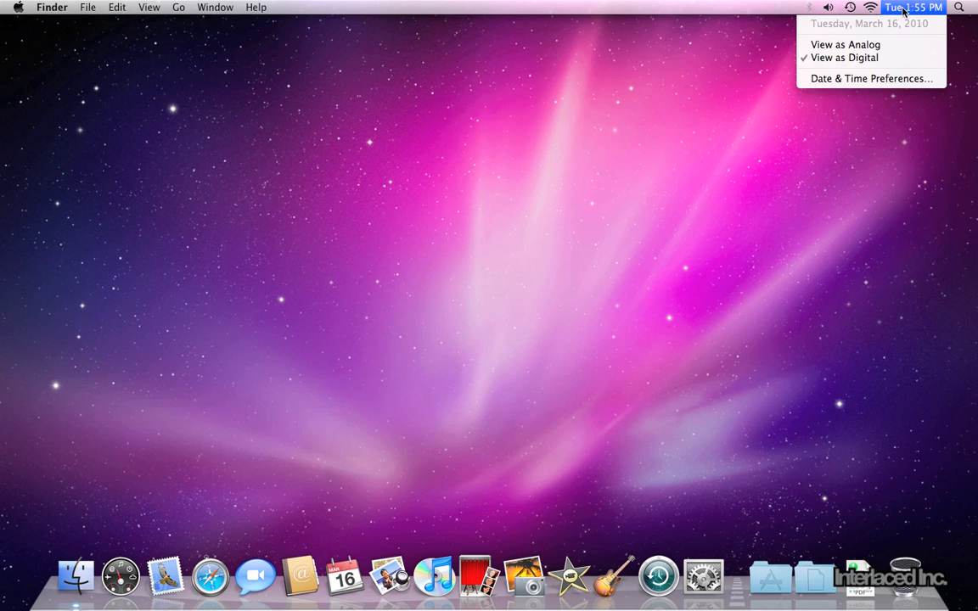
left_click(912, 7)
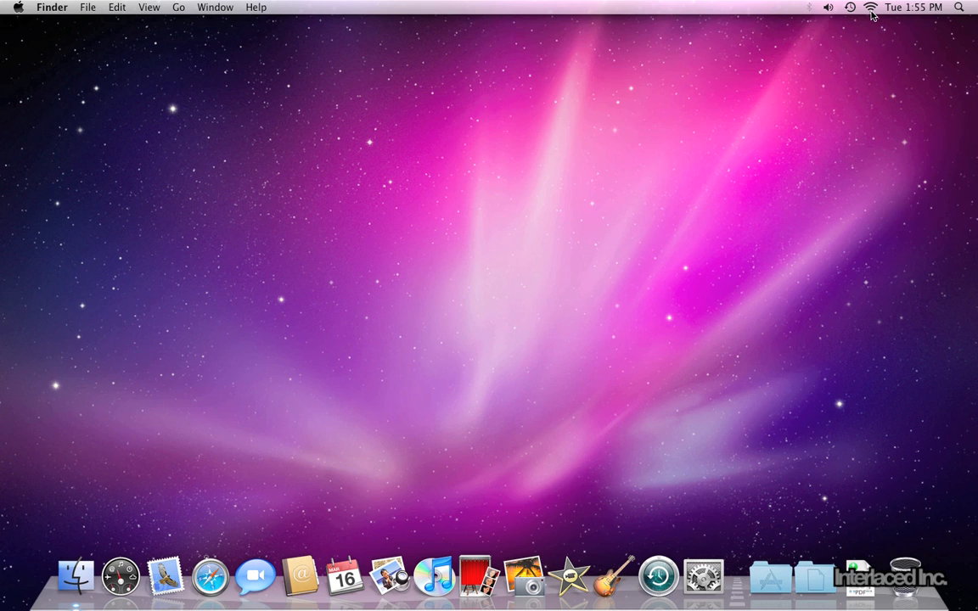
left_click(869, 7)
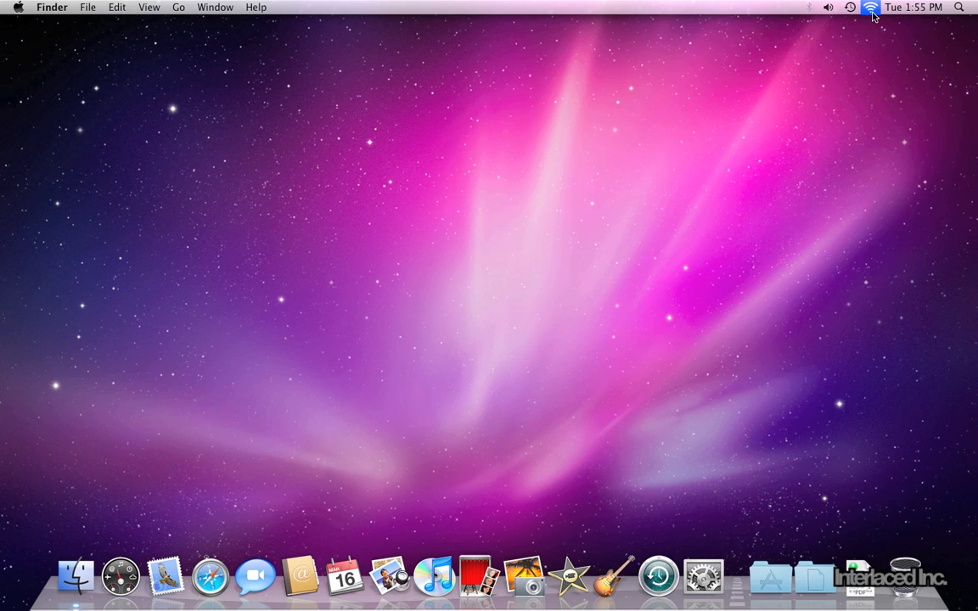
left_click(869, 7)
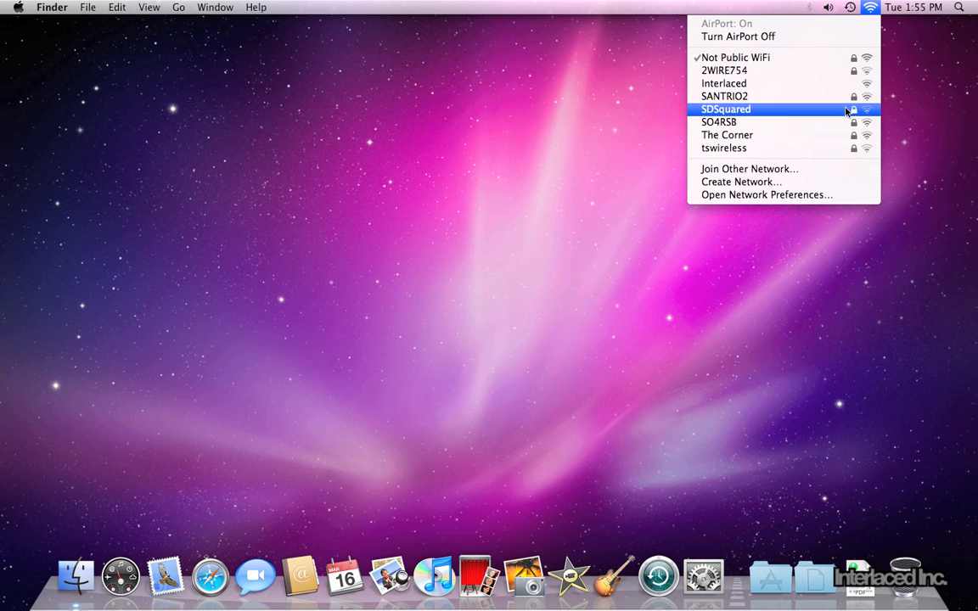
mouse_move(841, 71)
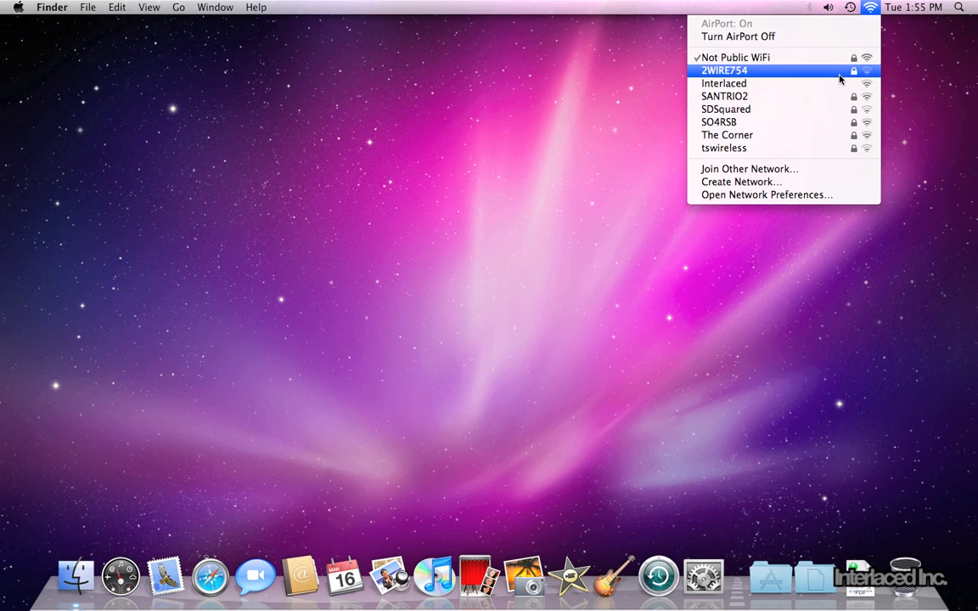
mouse_move(735, 57)
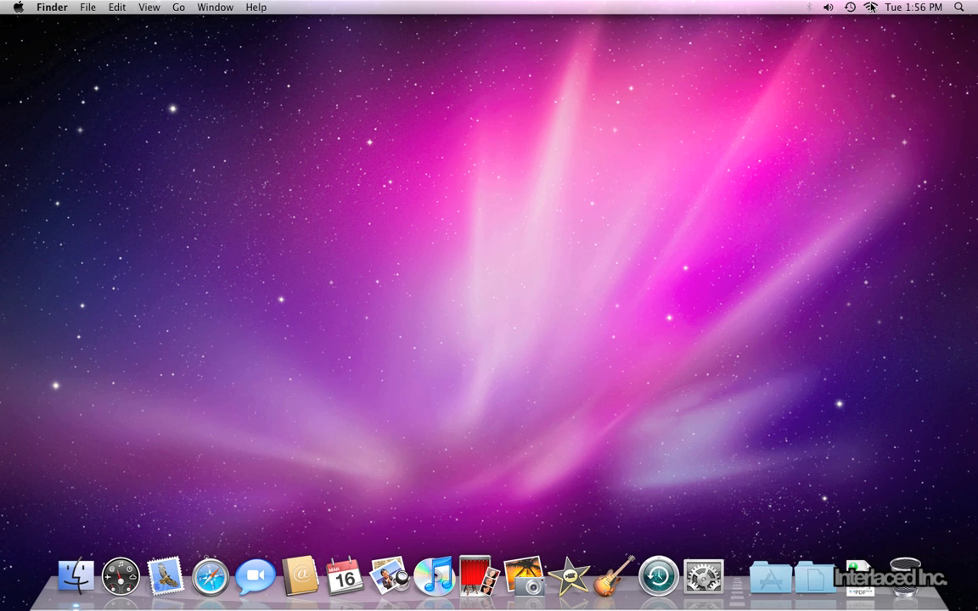
mouse_move(853, 19)
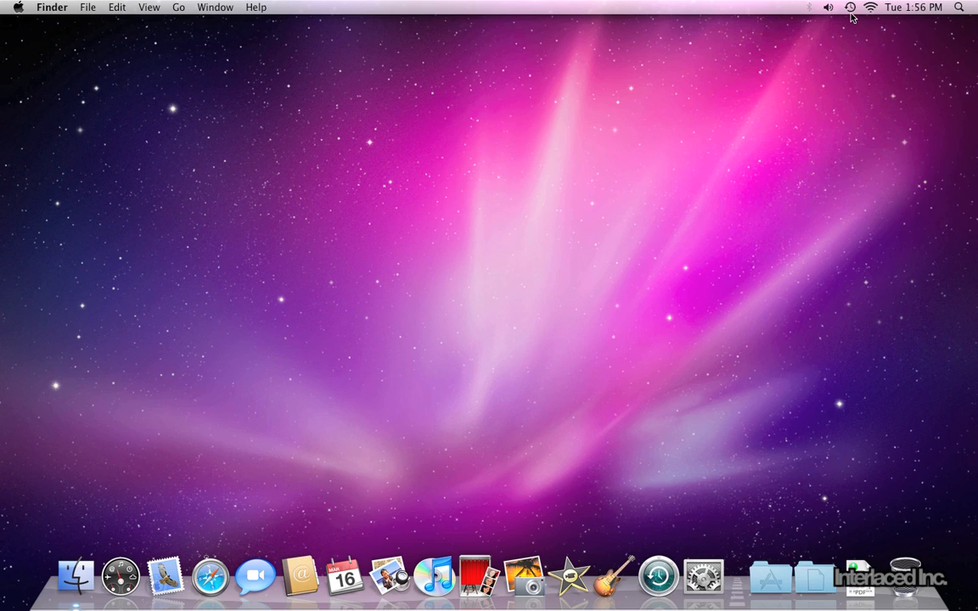
mouse_move(853, 15)
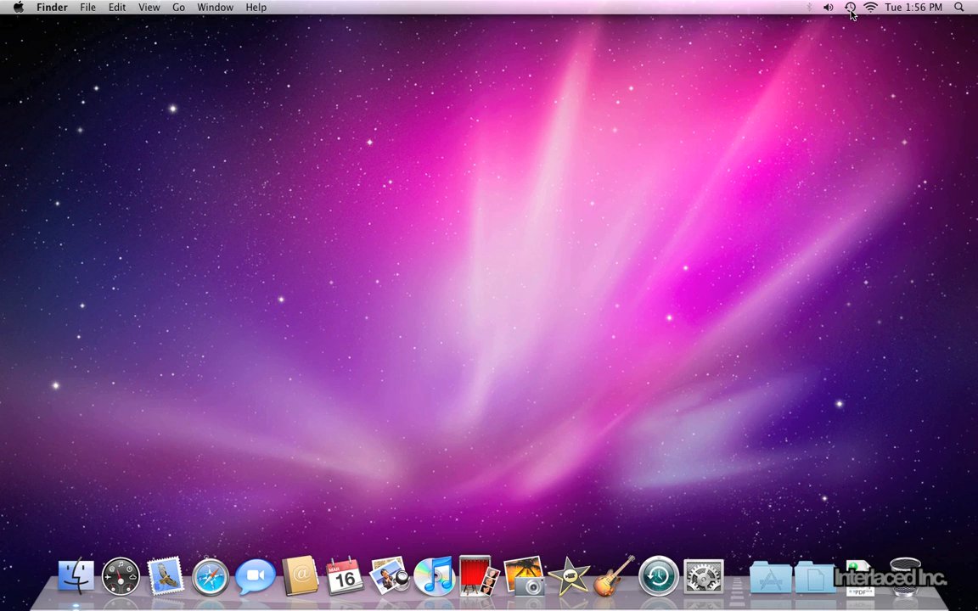
left_click(849, 7)
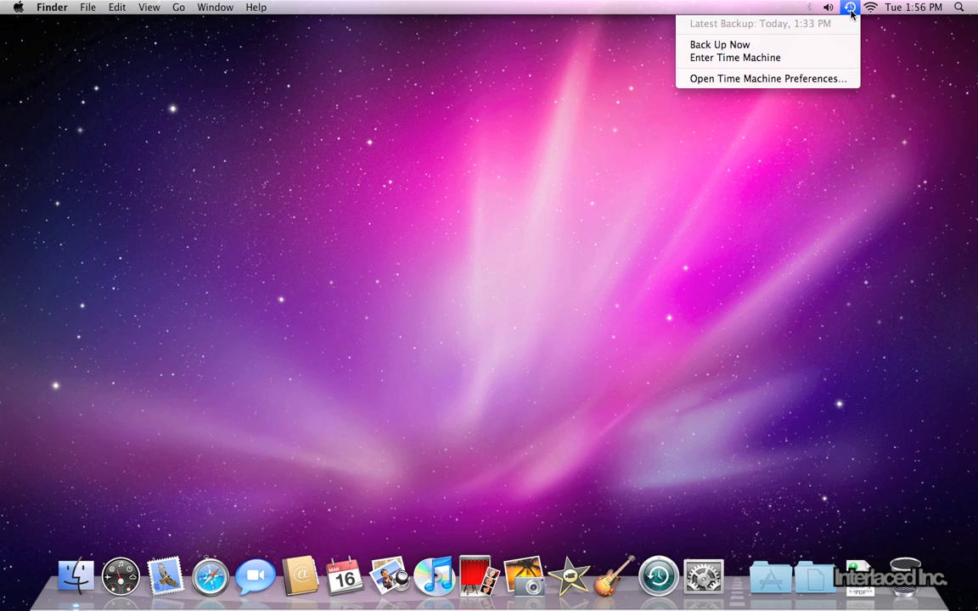
left_click(850, 7)
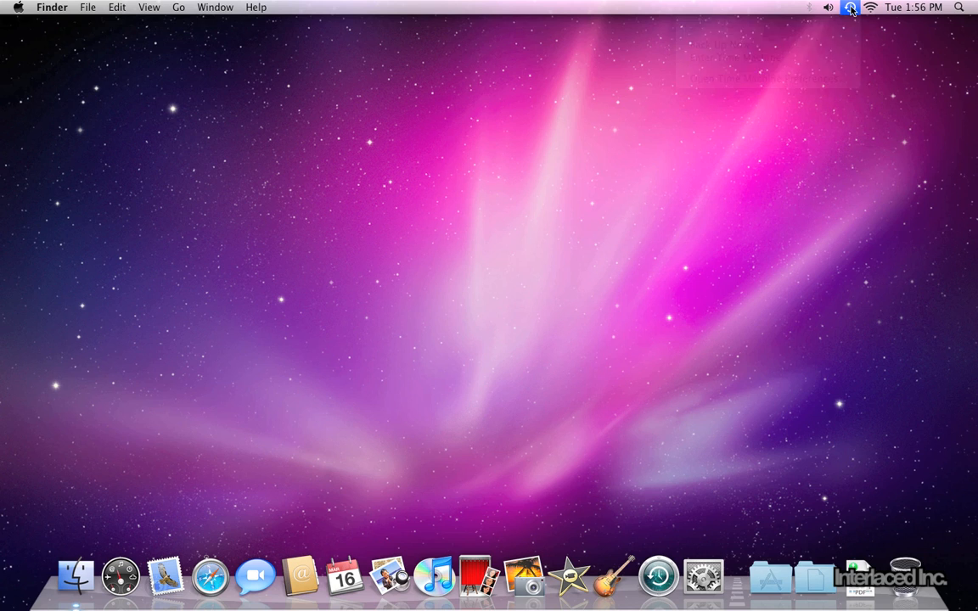
left_click(851, 7)
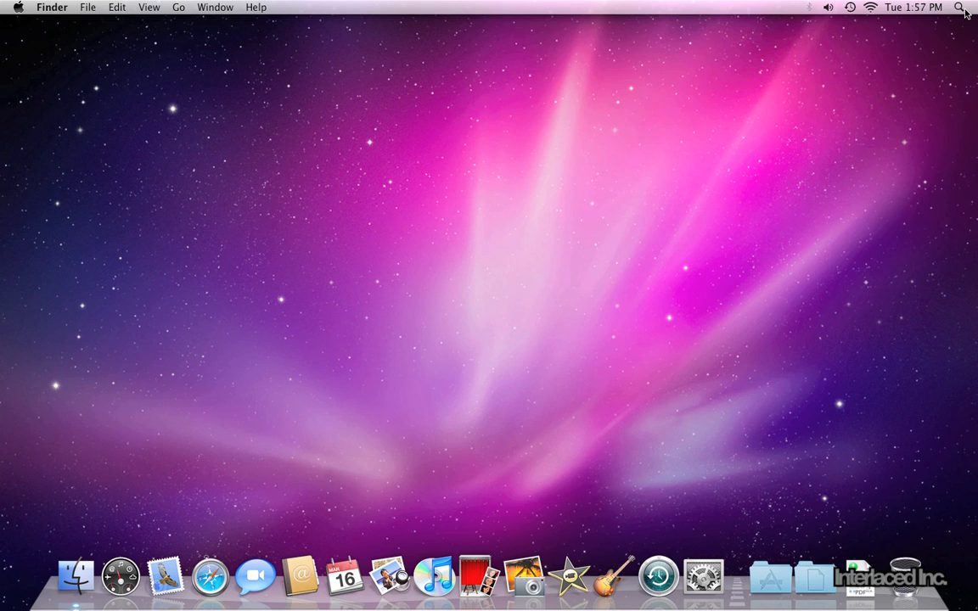
left_click(960, 7)
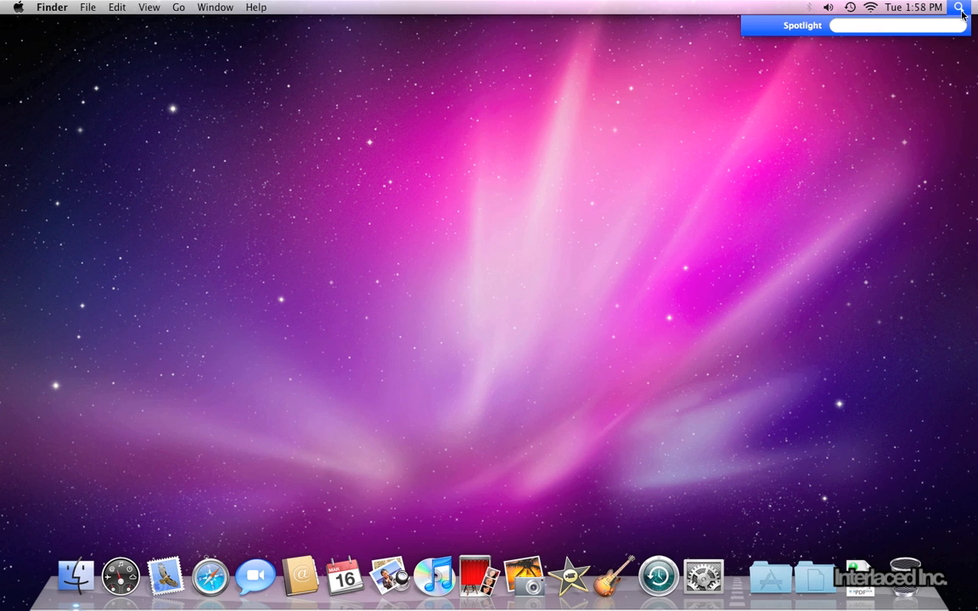
left_click(959, 7)
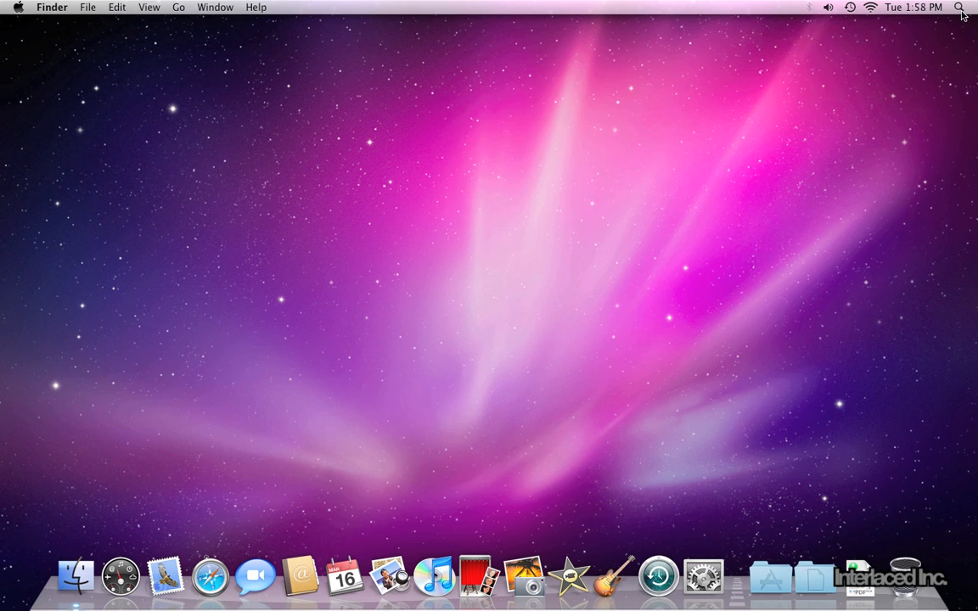
mouse_move(478, 233)
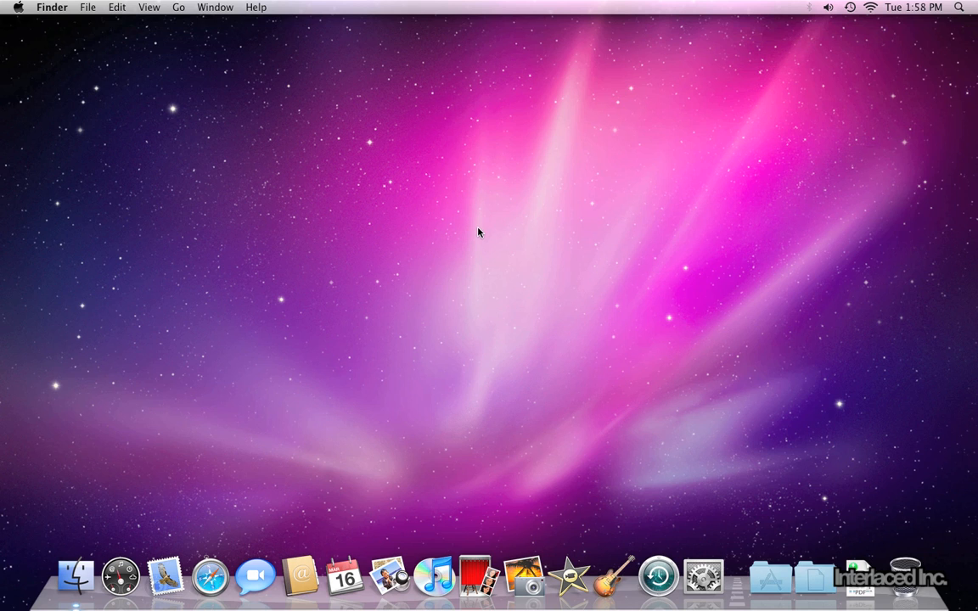